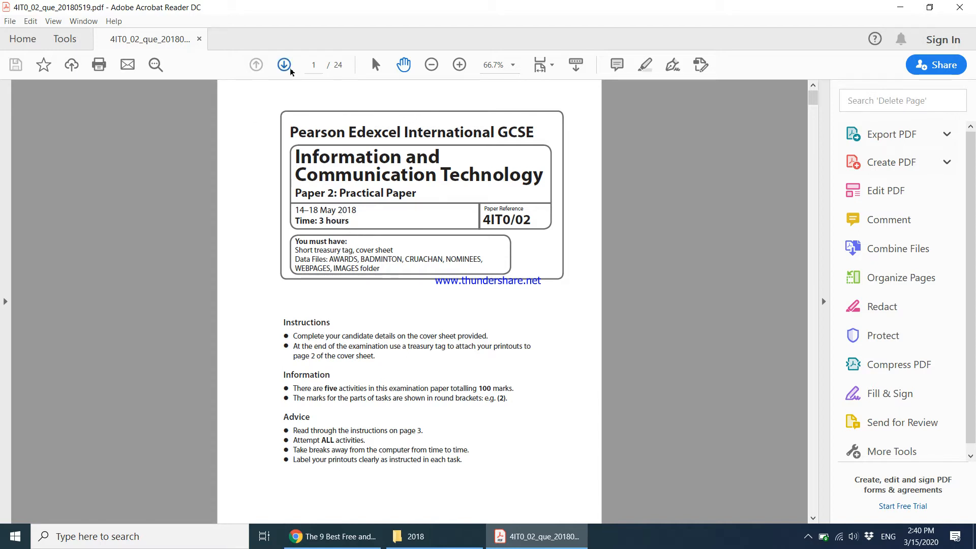
Page forward and scroll through the candidate instructions, activity table and scenario
{"action": "left_click", "coordinate": [284, 65]}
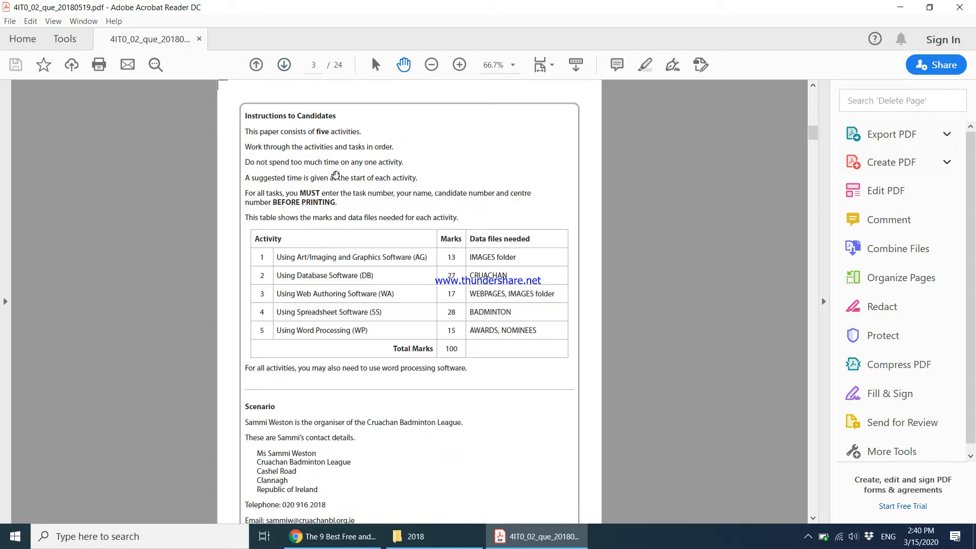
{"action": "scroll", "scroll_direction": "down", "scroll_amount": 3}
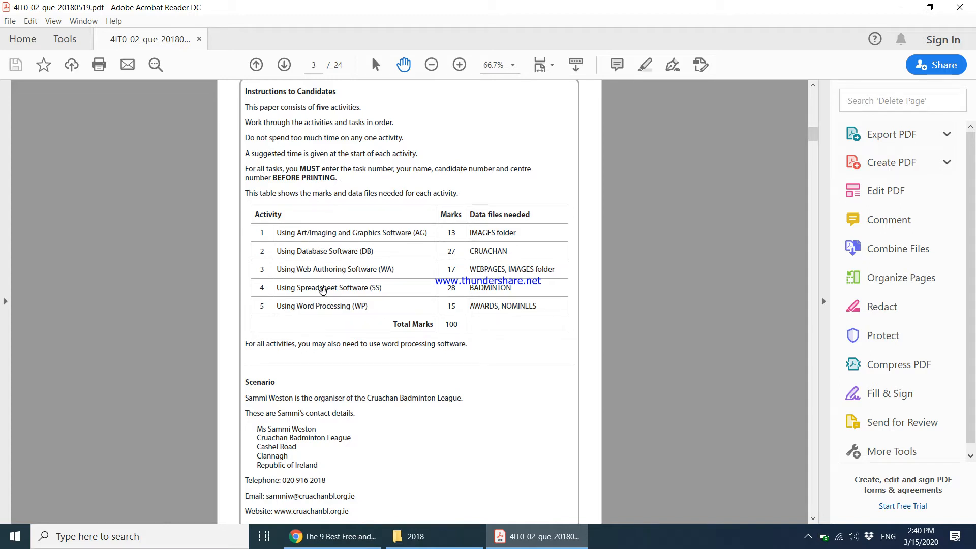
{"action": "scroll", "scroll_direction": "down", "scroll_amount": 3}
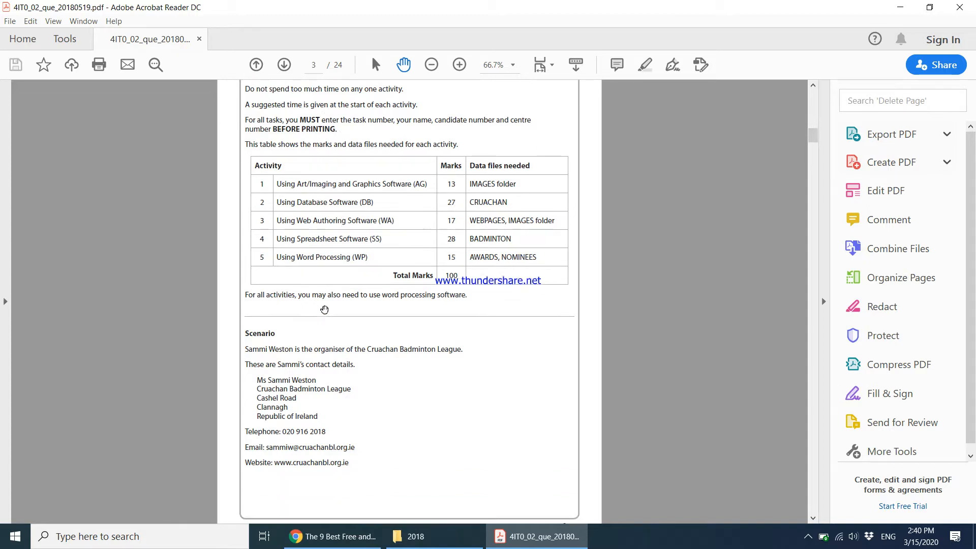
{"action": "scroll", "scroll_direction": "down", "scroll_amount": 3}
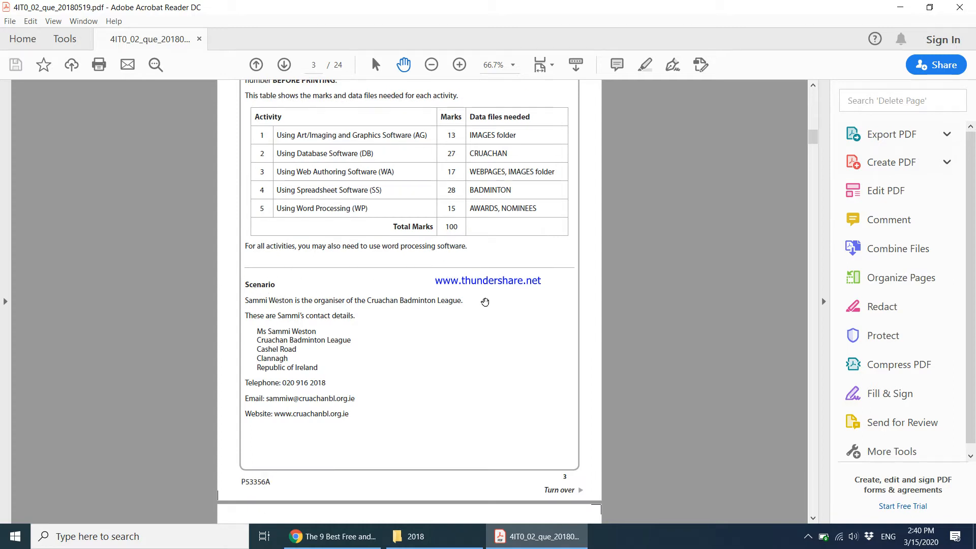
{"action": "mouse_move", "coordinate": [496, 380]}
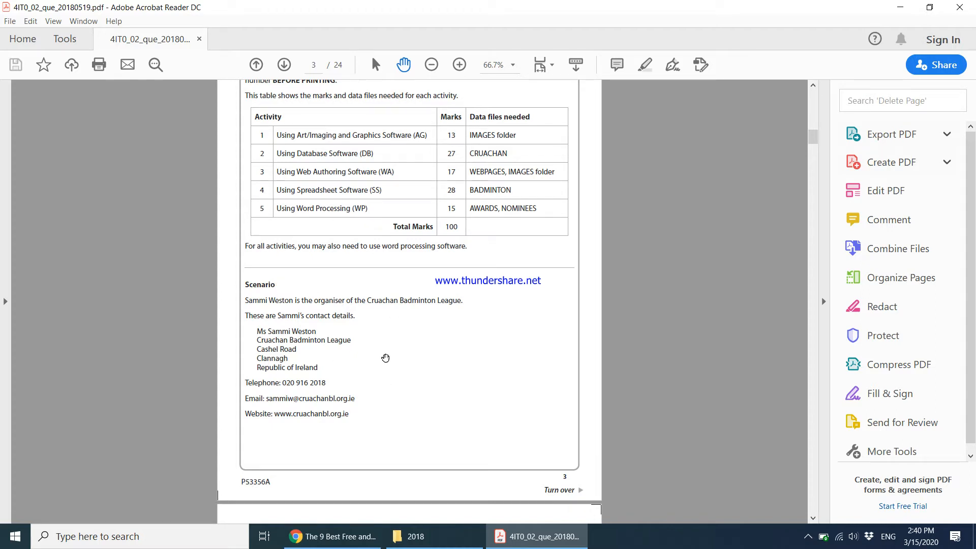
{"action": "scroll", "scroll_direction": "down", "scroll_amount": 3}
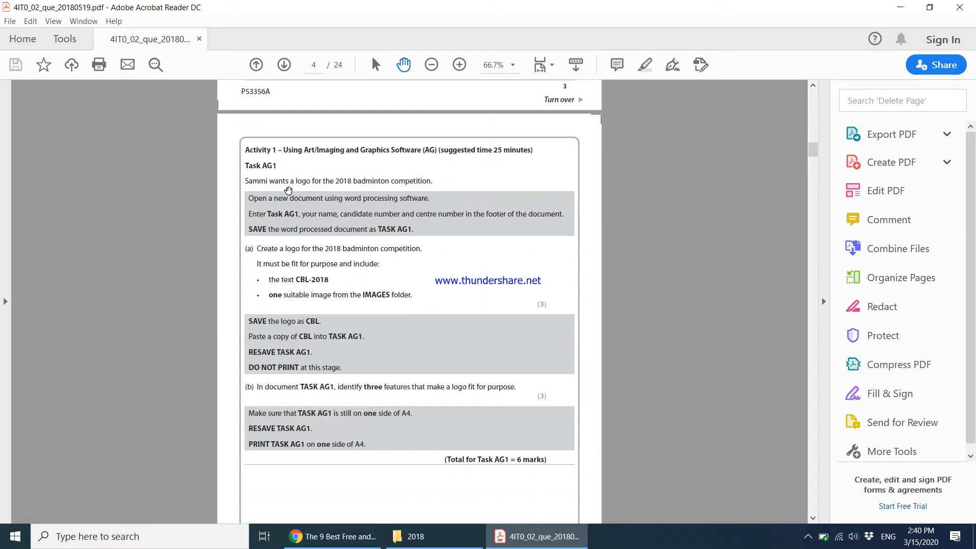
{"action": "mouse_move", "coordinate": [309, 191]}
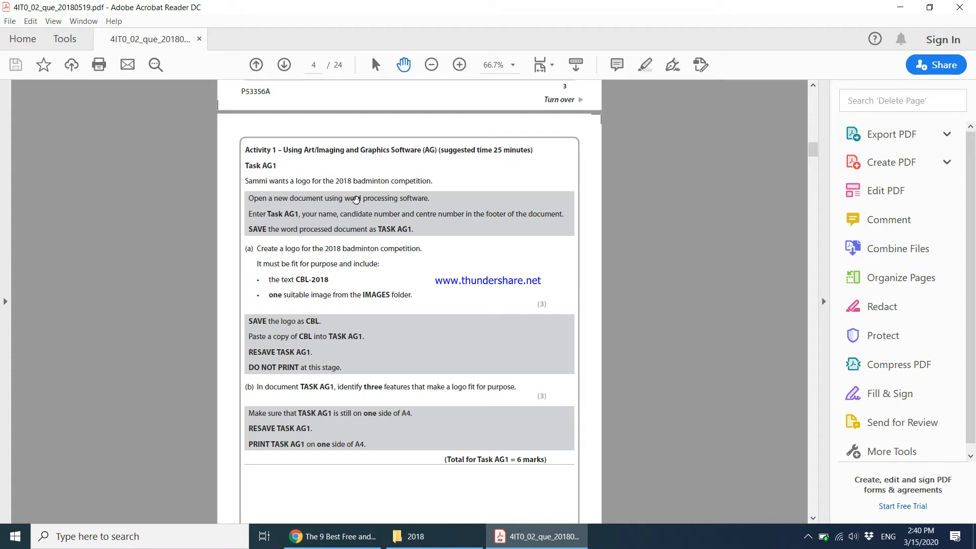
Zoom to 100% and scroll to read Task AG1's CBL-2018 and IMAGES folder requirements
{"action": "left_click", "coordinate": [460, 64]}
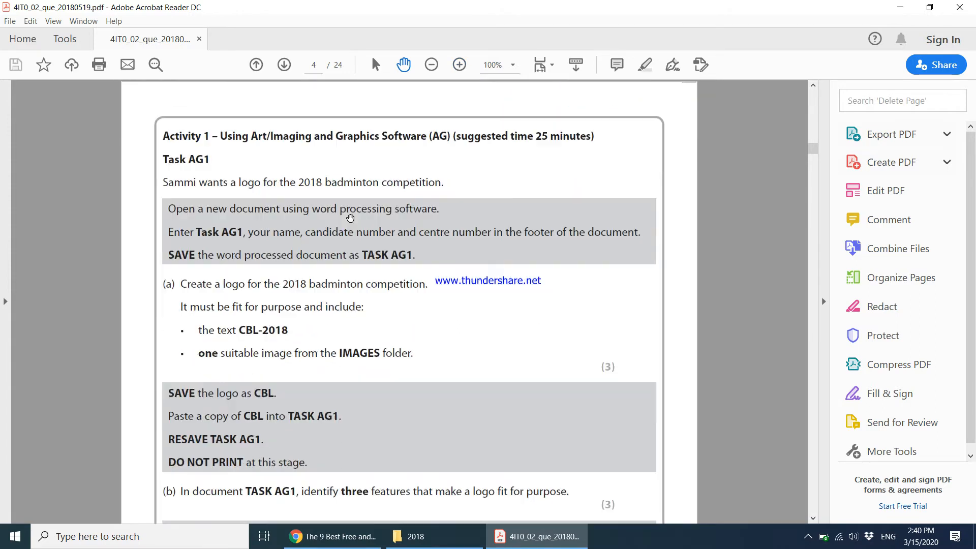
{"action": "scroll", "scroll_direction": "down", "scroll_amount": 3}
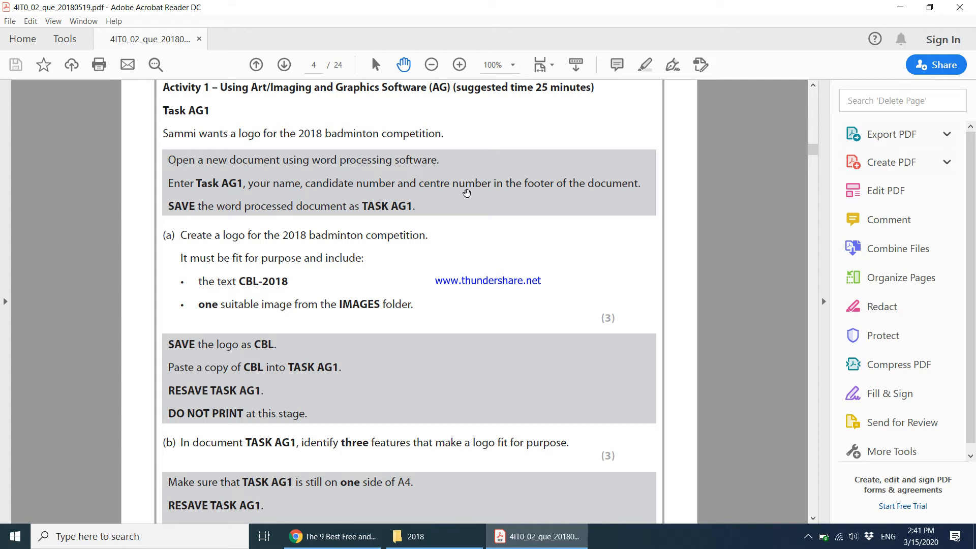
{"action": "mouse_move", "coordinate": [268, 185]}
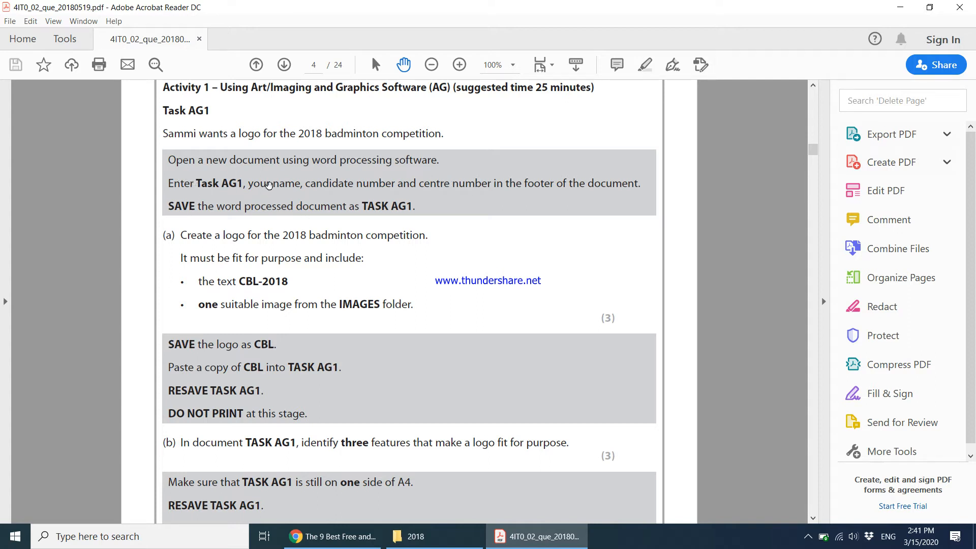
{"action": "mouse_move", "coordinate": [357, 222]}
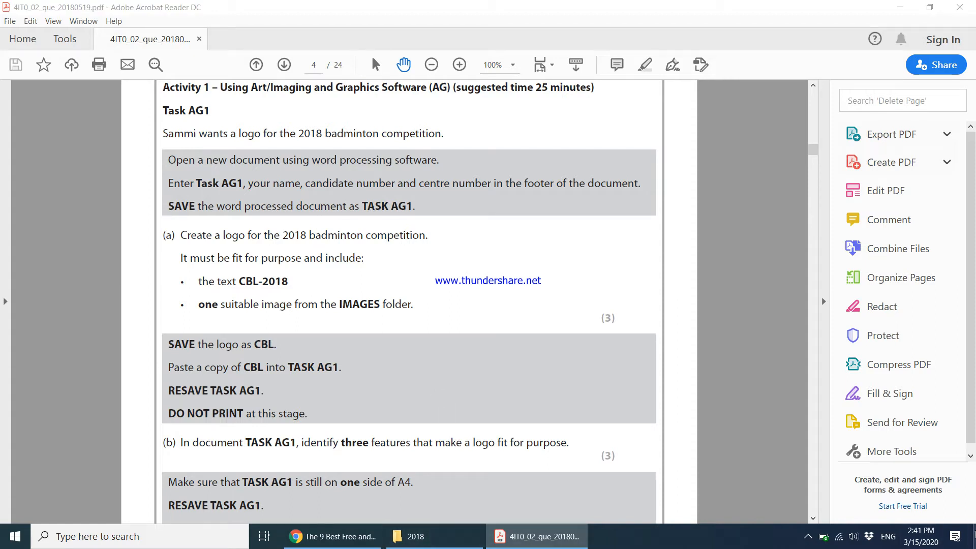
Minimize the paper, add a Word document named TASK AG1 in 2018, and open it
{"action": "left_click", "coordinate": [899, 7]}
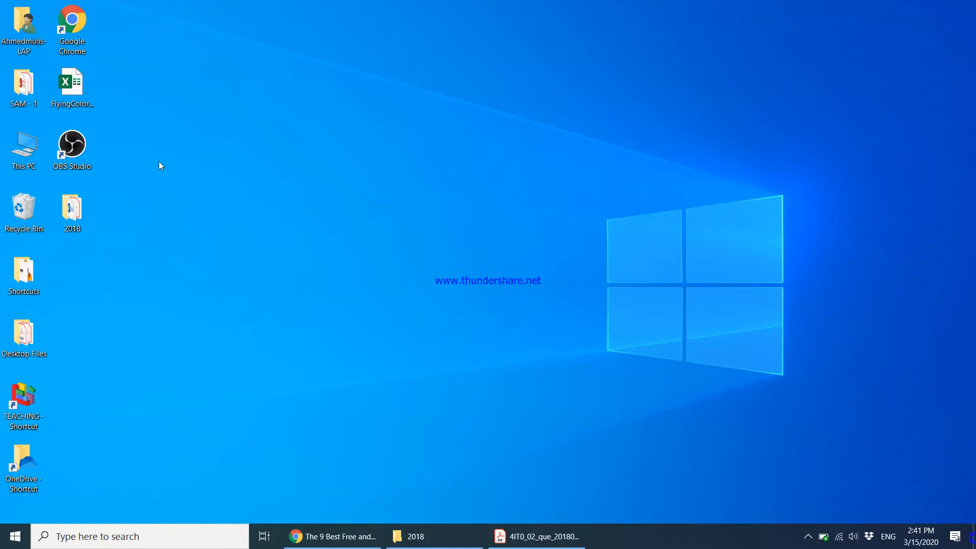
{"action": "left_click", "coordinate": [72, 212]}
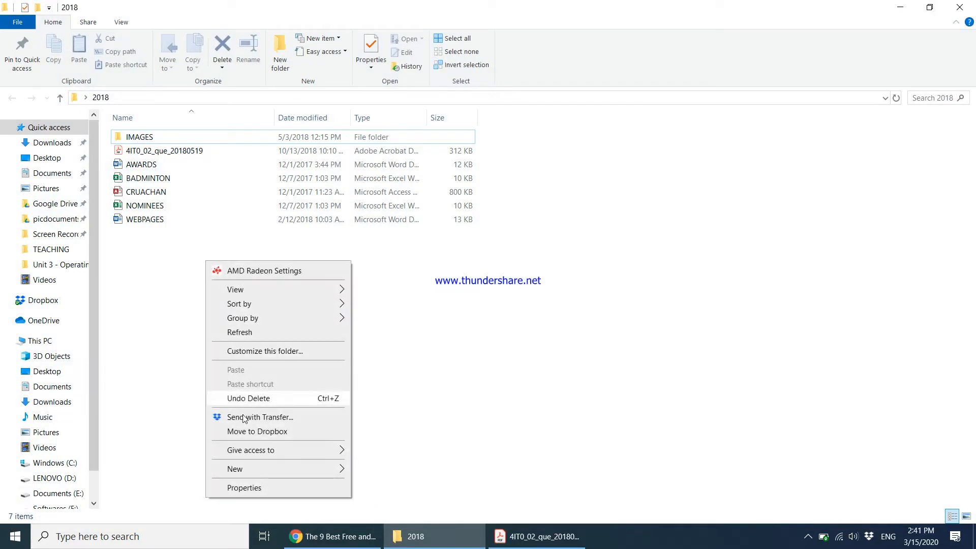
{"action": "left_click", "coordinate": [235, 468]}
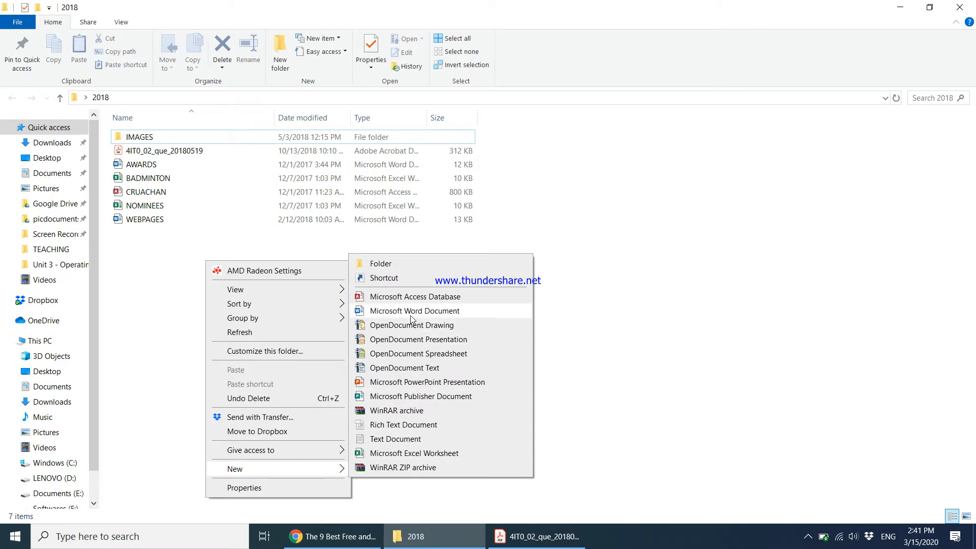
{"action": "left_click", "coordinate": [414, 310]}
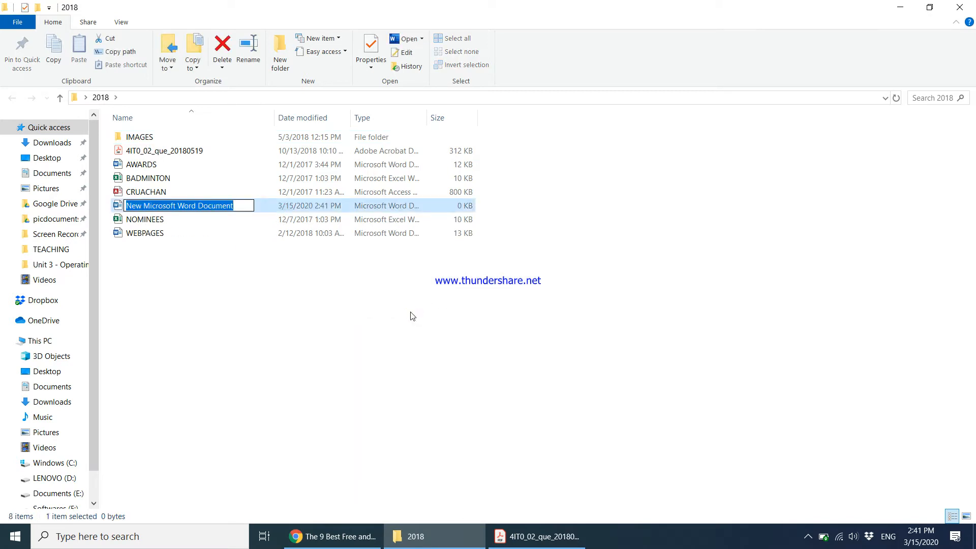
{"action": "type", "text": "TASK AG1"}
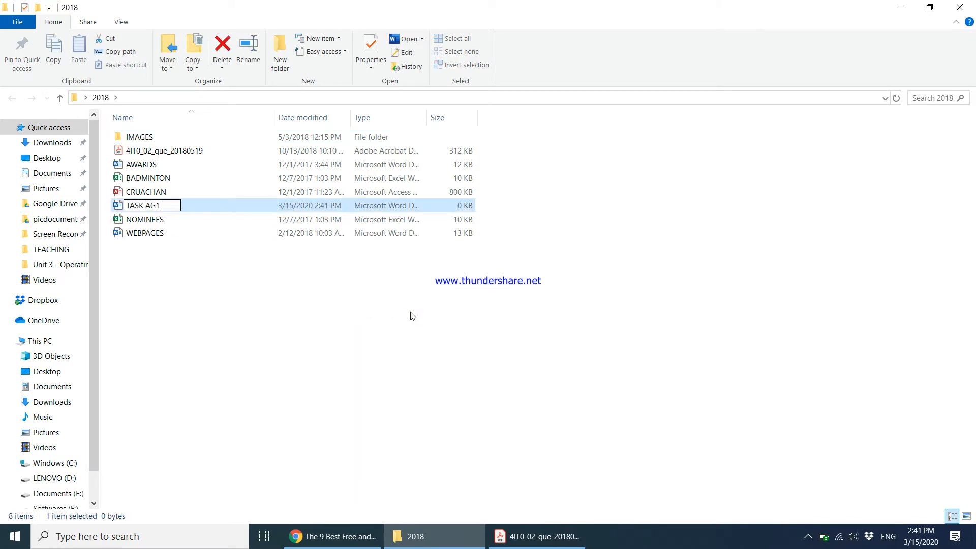
{"action": "double_click", "coordinate": [141, 205]}
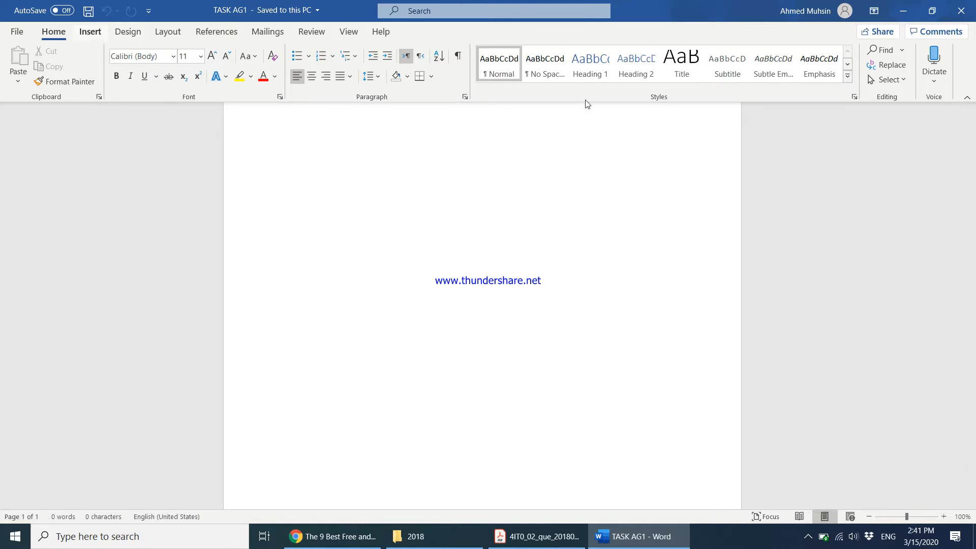
Add a footer reading 'Task Ag1', 'Ahmed 1234' and '1234', then close footer editing
{"action": "left_click", "coordinate": [90, 31]}
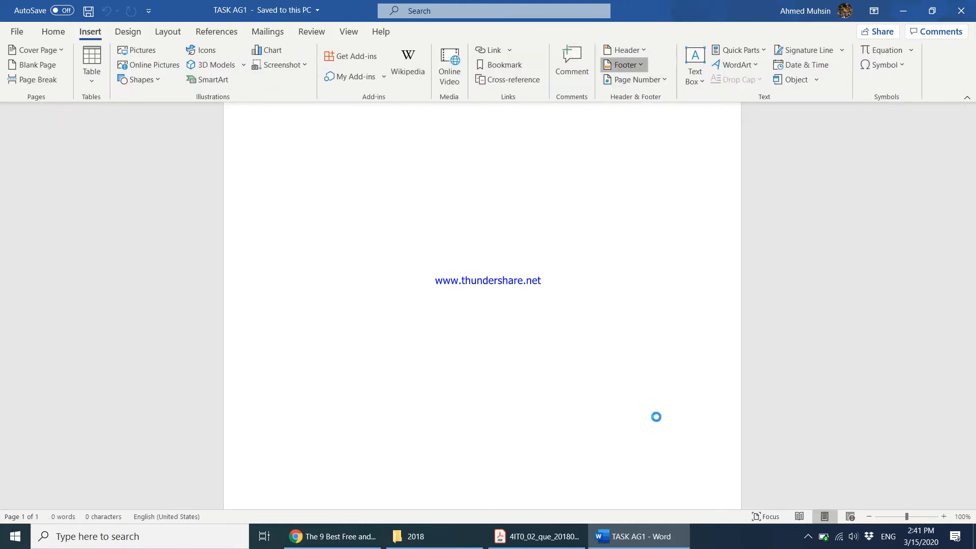
{"action": "left_click", "coordinate": [622, 64]}
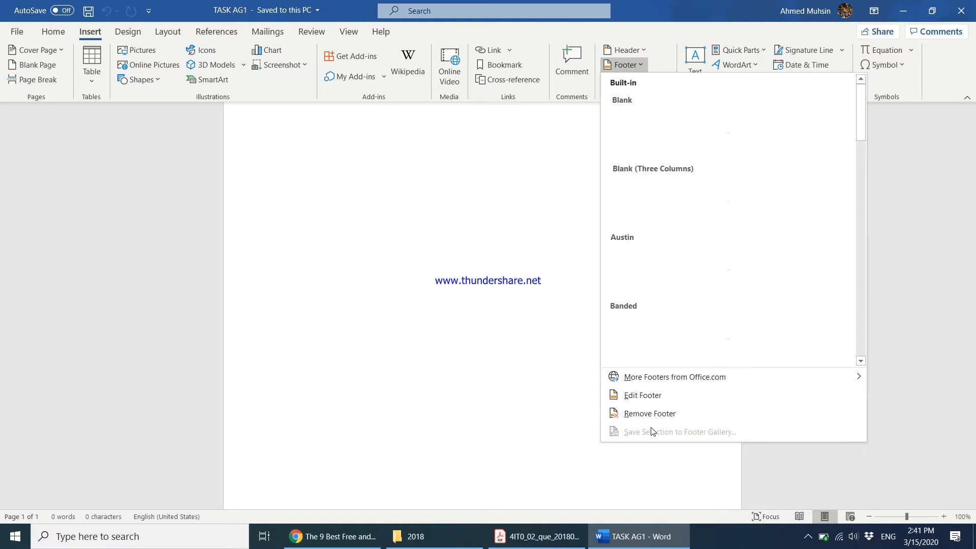
{"action": "left_click", "coordinate": [642, 394]}
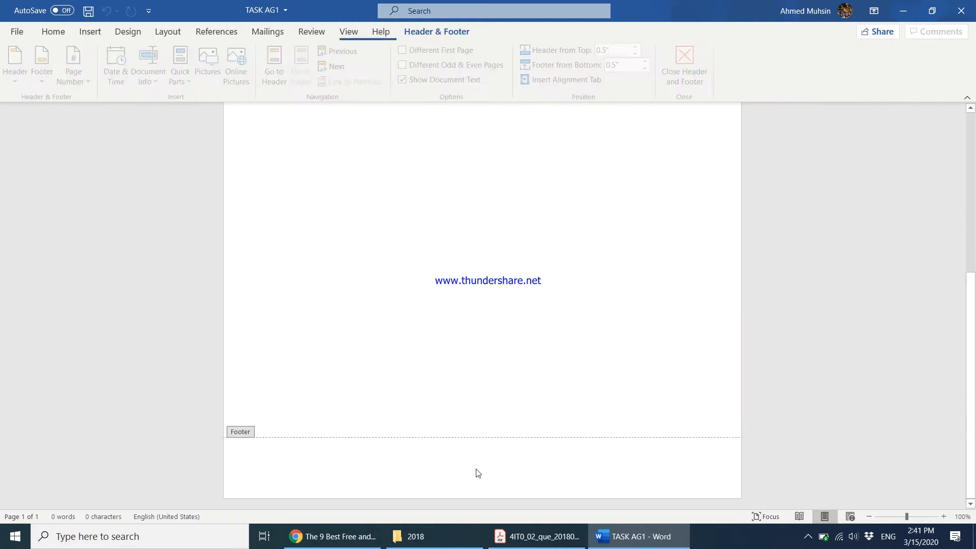
{"action": "type", "text": "Task Ag1"}
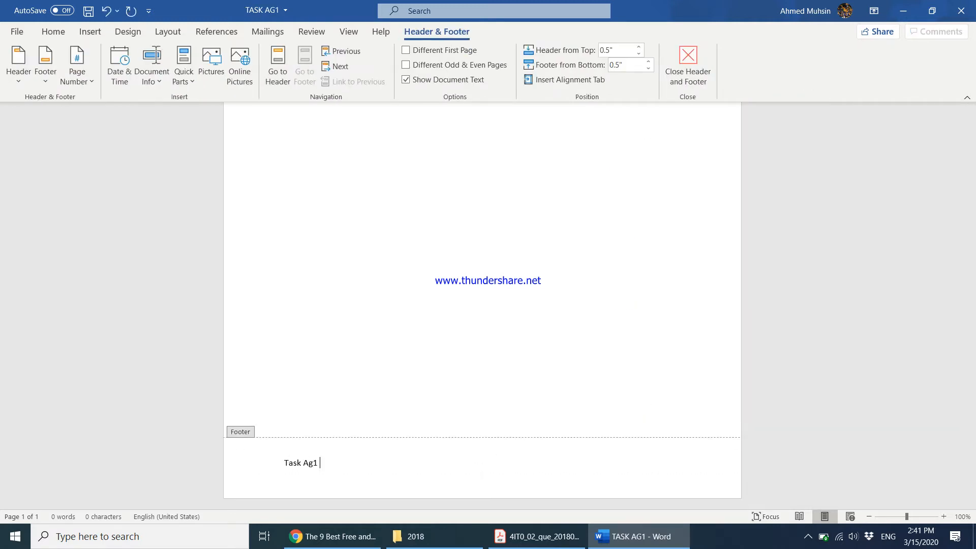
{"action": "type", "text": "Ahmed 1234"}
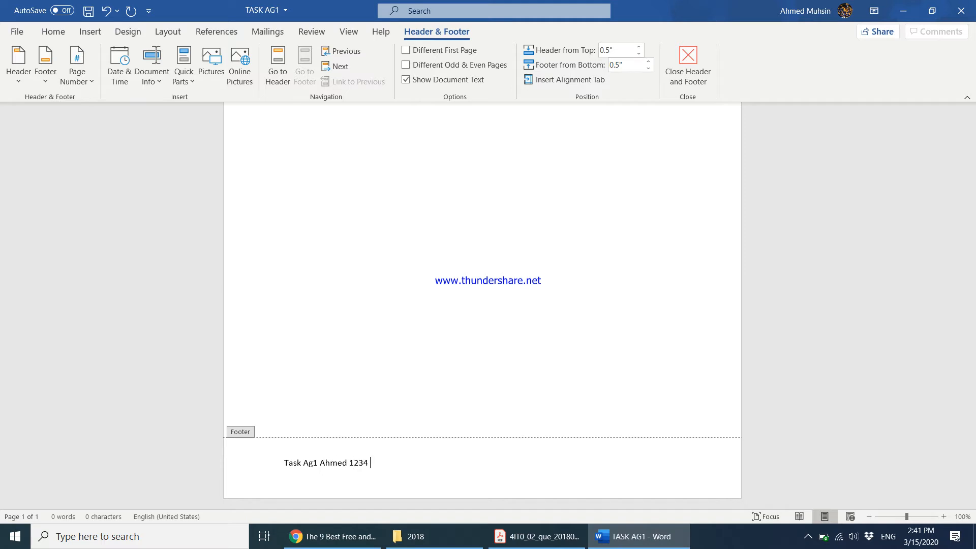
{"action": "type", "text": "1234"}
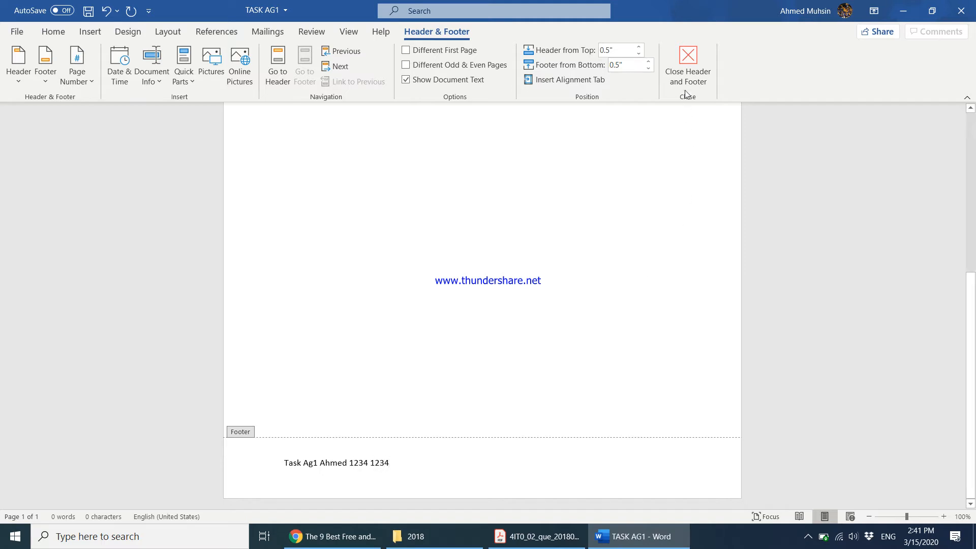
{"action": "left_click", "coordinate": [687, 64]}
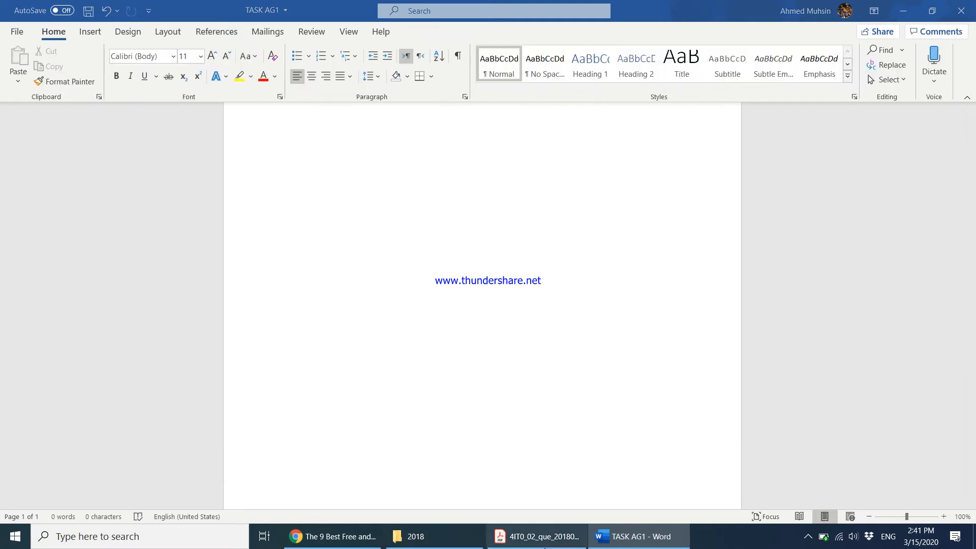
Switch back to Acrobat Reader showing the Task AG1 instructions
{"action": "left_click", "coordinate": [536, 535]}
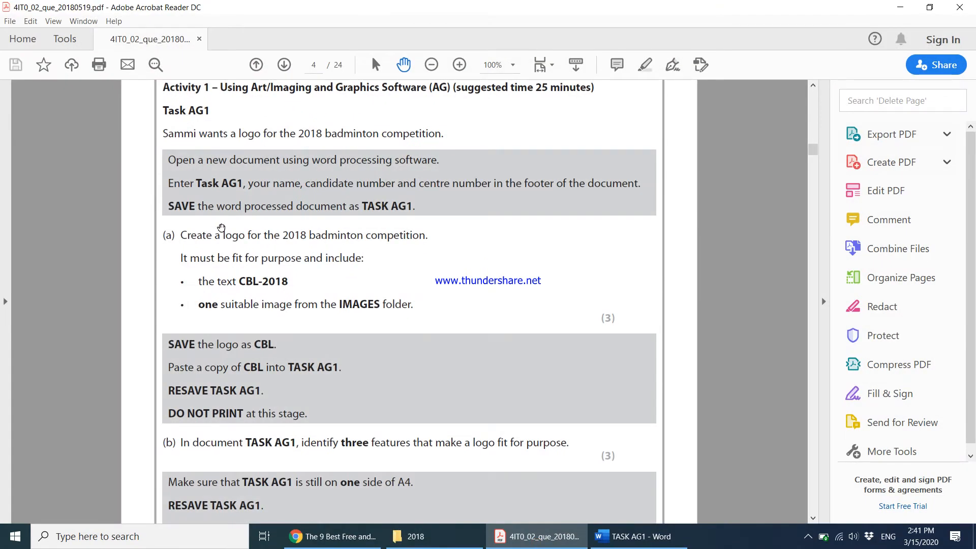
{"action": "mouse_move", "coordinate": [369, 254]}
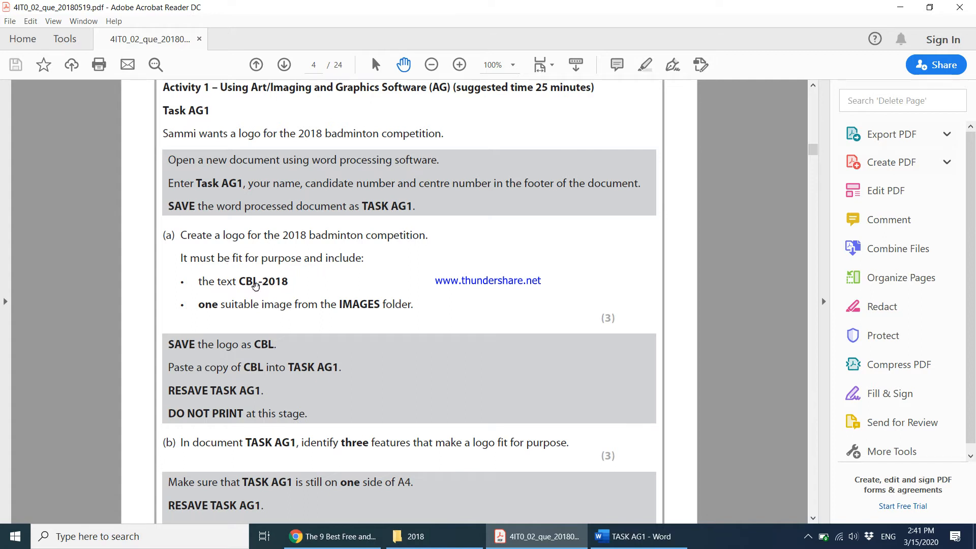
{"action": "mouse_move", "coordinate": [247, 291]}
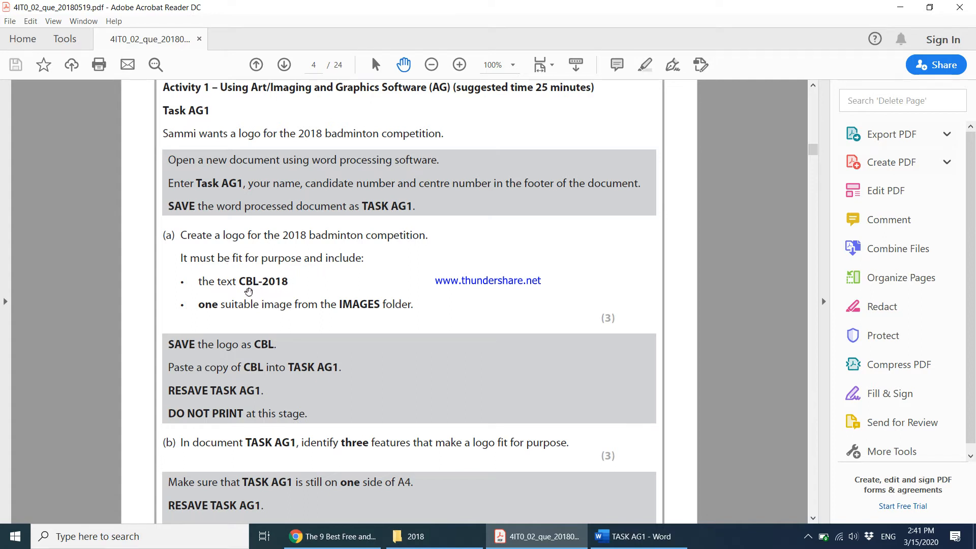
{"action": "mouse_move", "coordinate": [341, 311]}
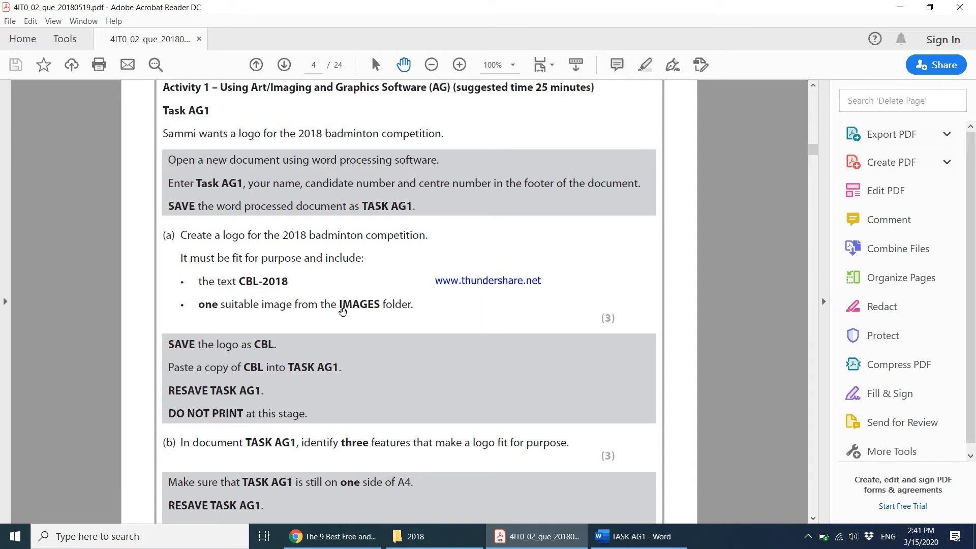
{"action": "mouse_move", "coordinate": [262, 274]}
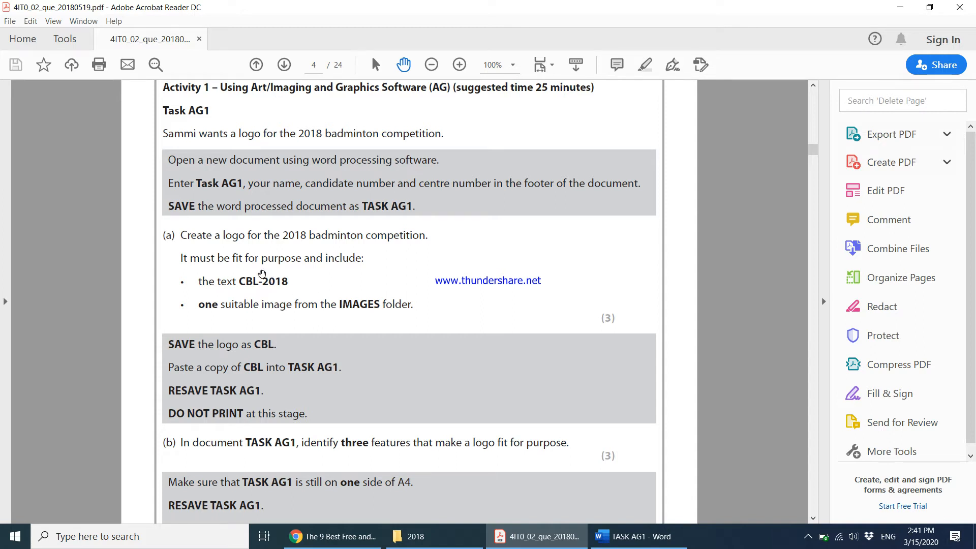
{"action": "mouse_move", "coordinate": [433, 470]}
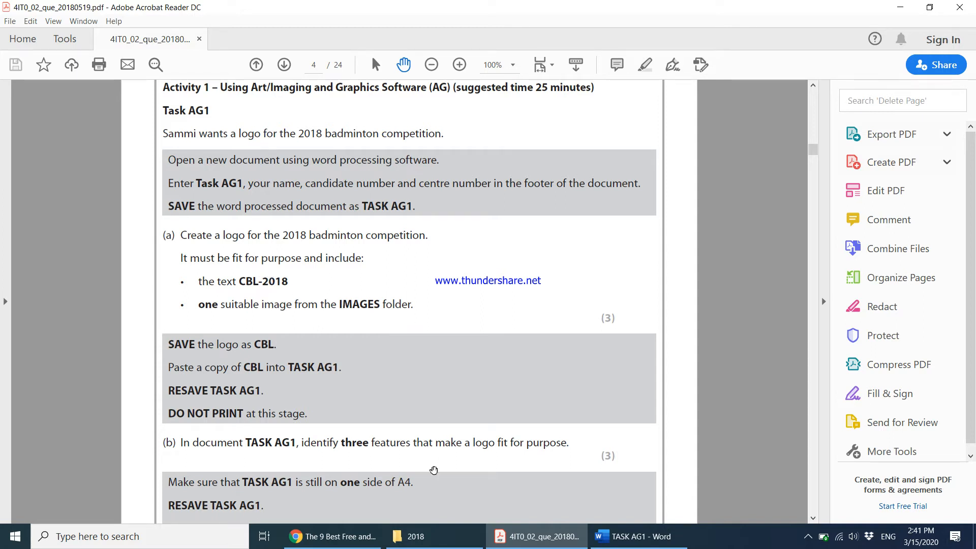
Open the IMAGES folder and browse the GROUP, SERVING, TROPHY and RACQUET pictures
{"action": "left_click", "coordinate": [414, 536]}
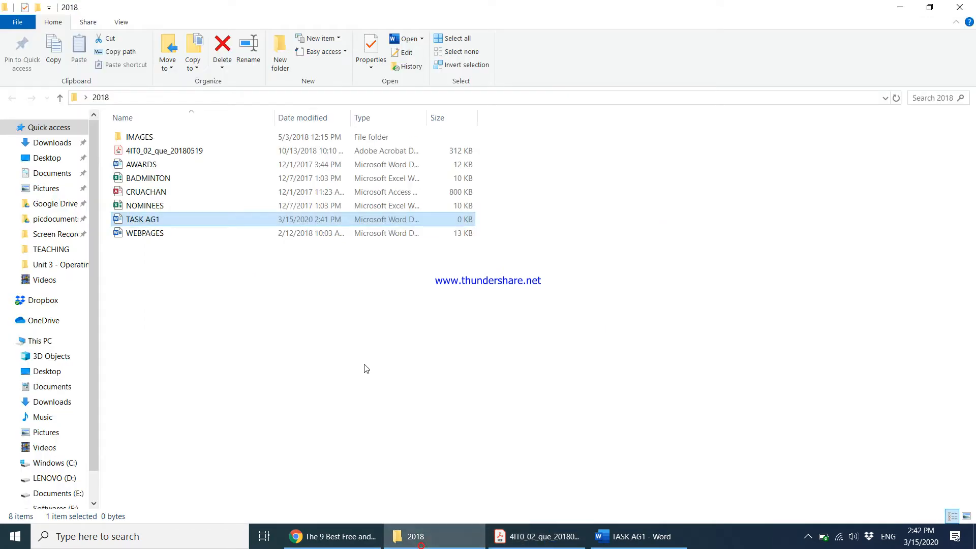
{"action": "double_click", "coordinate": [138, 136]}
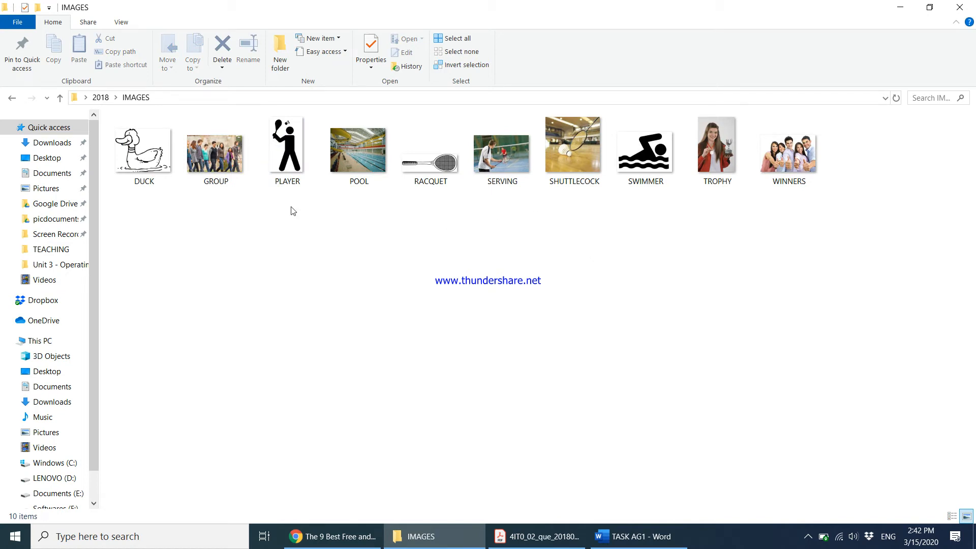
{"action": "mouse_move", "coordinate": [266, 202]}
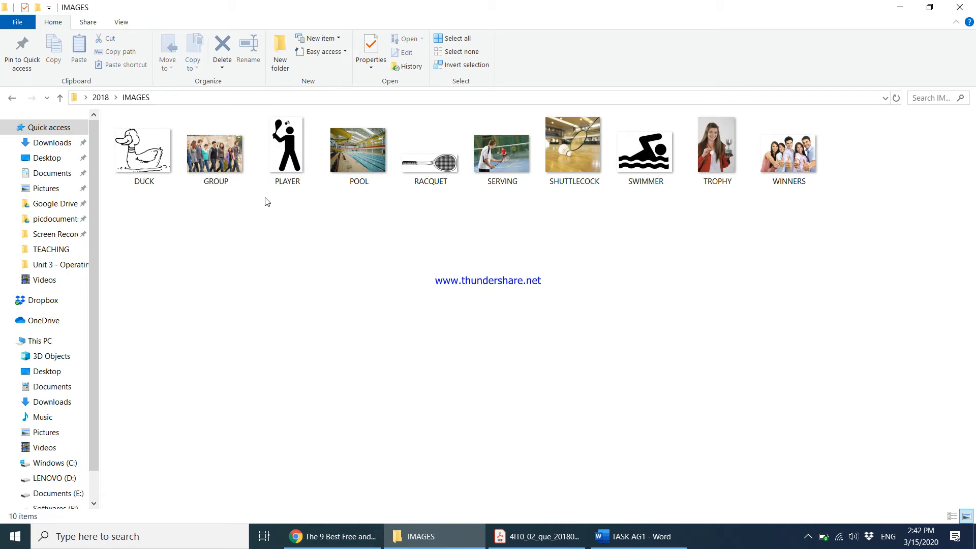
{"action": "left_click", "coordinate": [214, 149]}
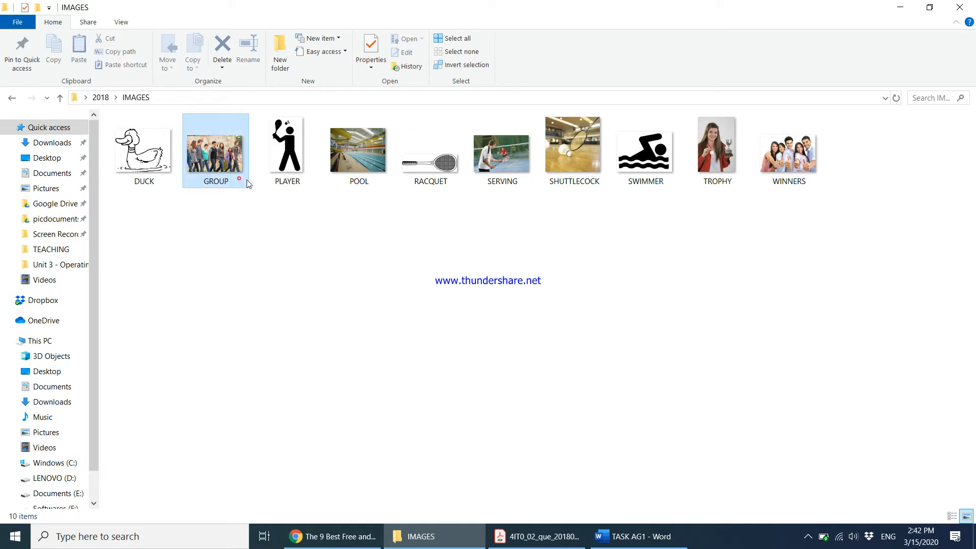
{"action": "left_click", "coordinate": [501, 150]}
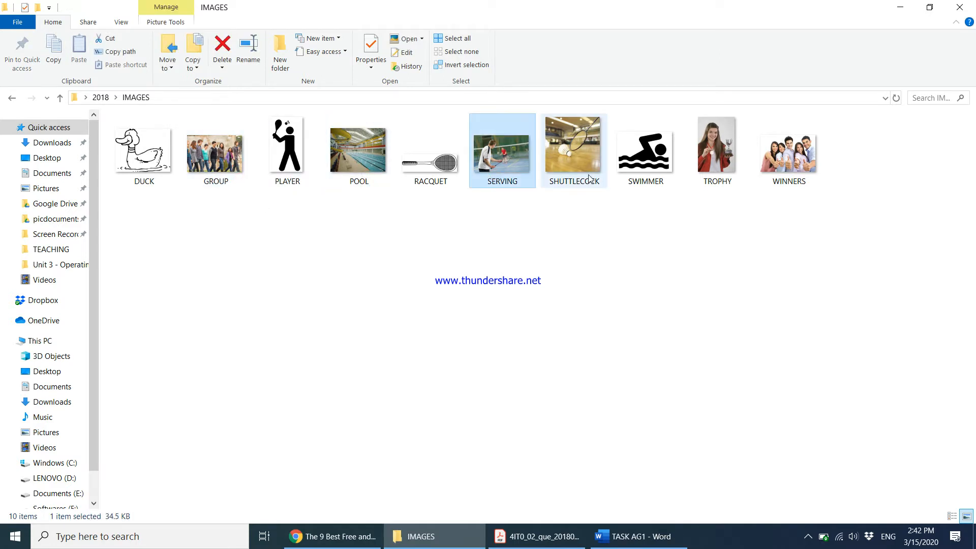
{"action": "left_click", "coordinate": [572, 148]}
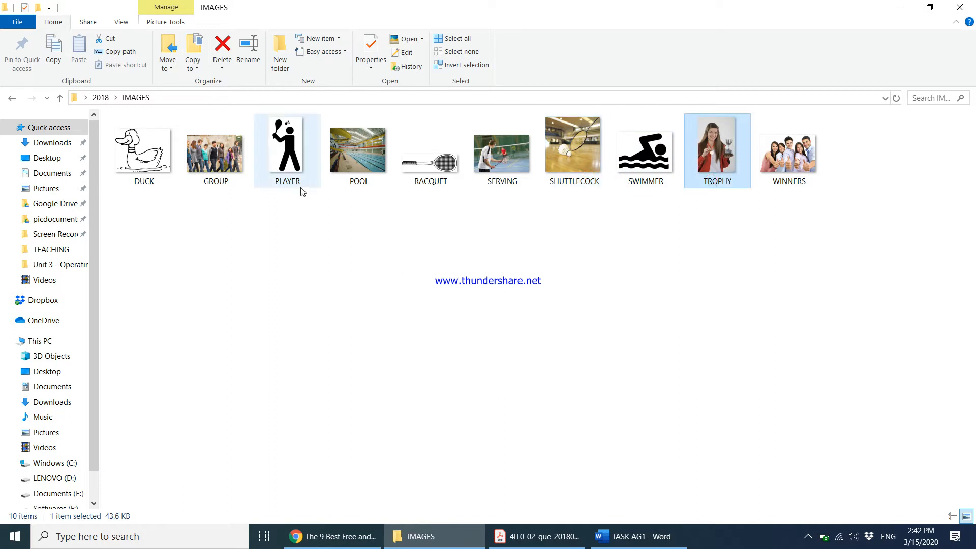
{"action": "left_click", "coordinate": [143, 150]}
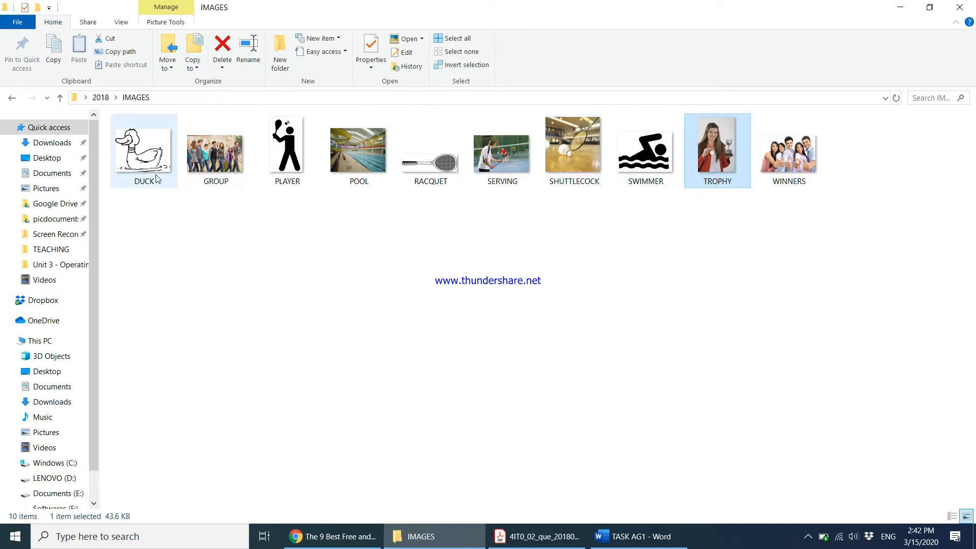
{"action": "left_click", "coordinate": [429, 146]}
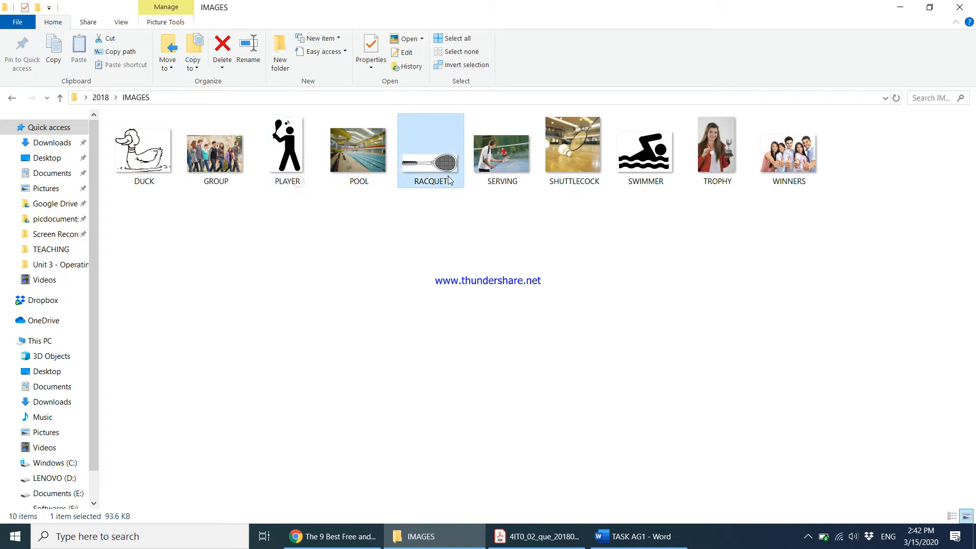
Recheck the exam paper, then inspect DUCK and RACQUET, dismissing RACQUET's context menu
{"action": "left_click", "coordinate": [645, 150]}
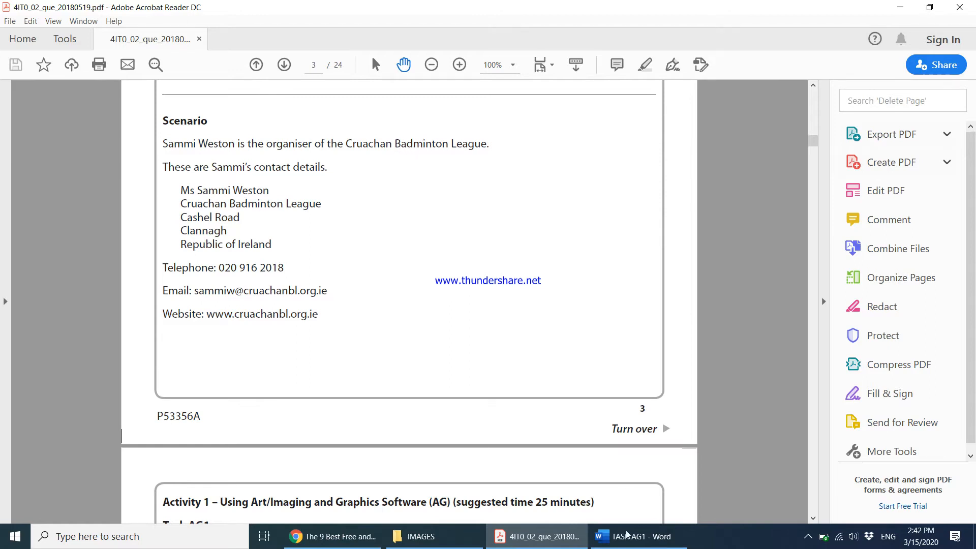
{"action": "left_click", "coordinate": [420, 536]}
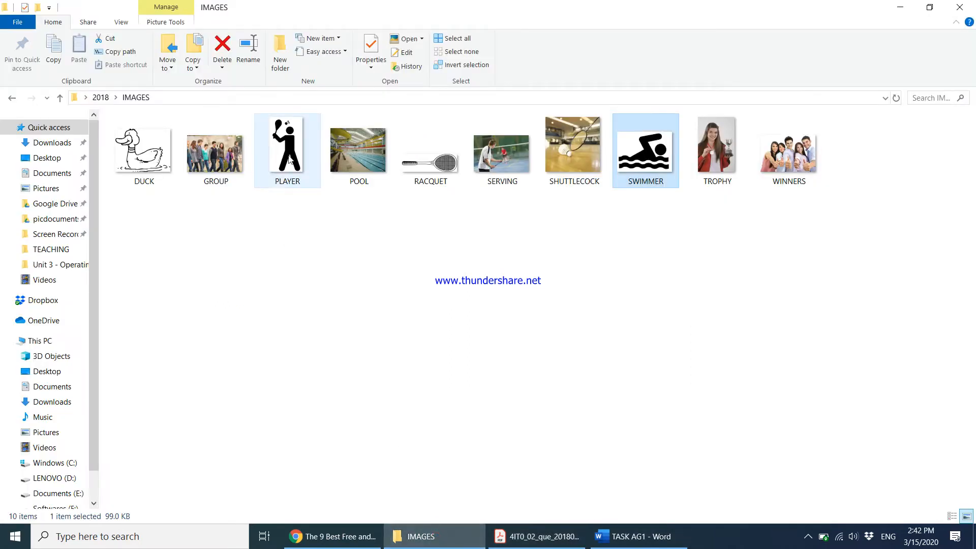
{"action": "left_click", "coordinate": [429, 150]}
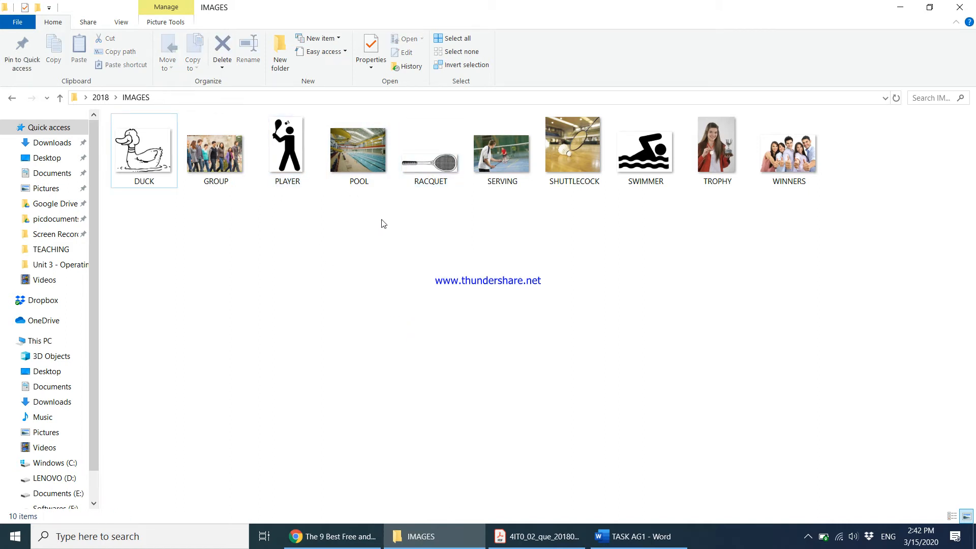
{"action": "left_click", "coordinate": [430, 149]}
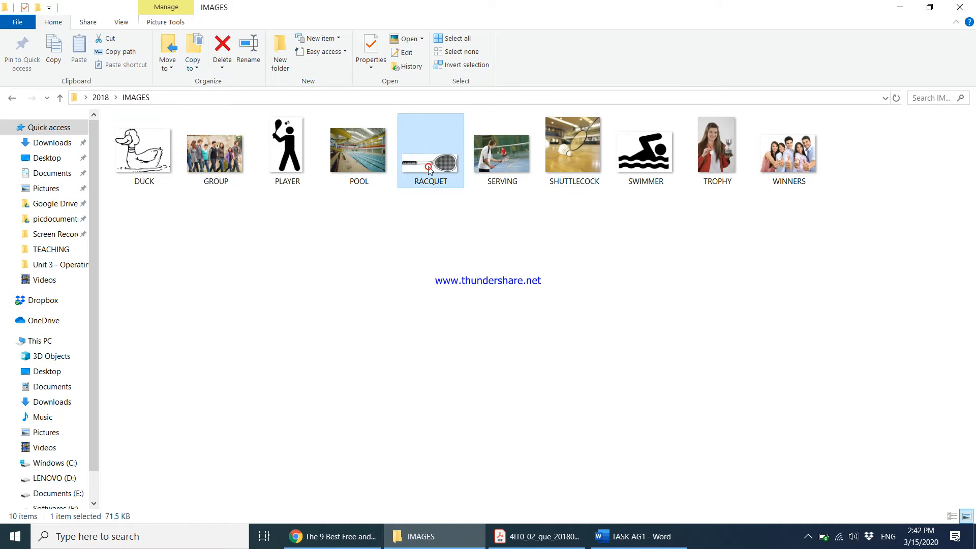
{"action": "right_click", "coordinate": [430, 164]}
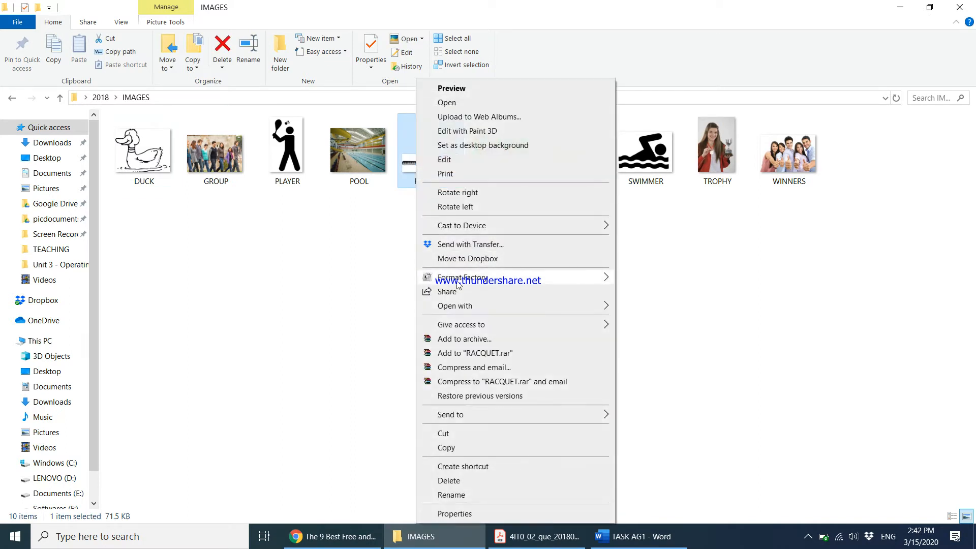
{"action": "left_click", "coordinate": [455, 305]}
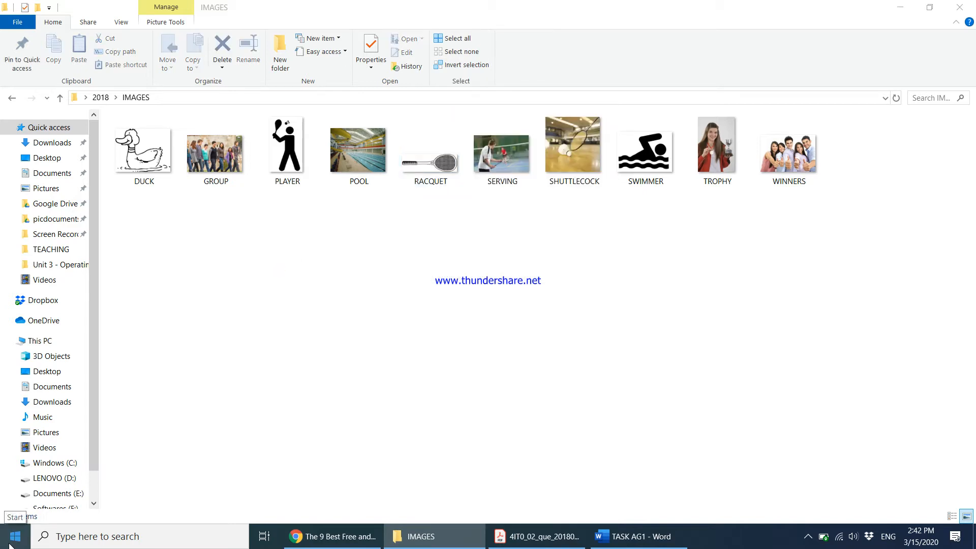
Search the Start menu for 'photo' and launch Adobe Photoshop
{"action": "left_click", "coordinate": [12, 535]}
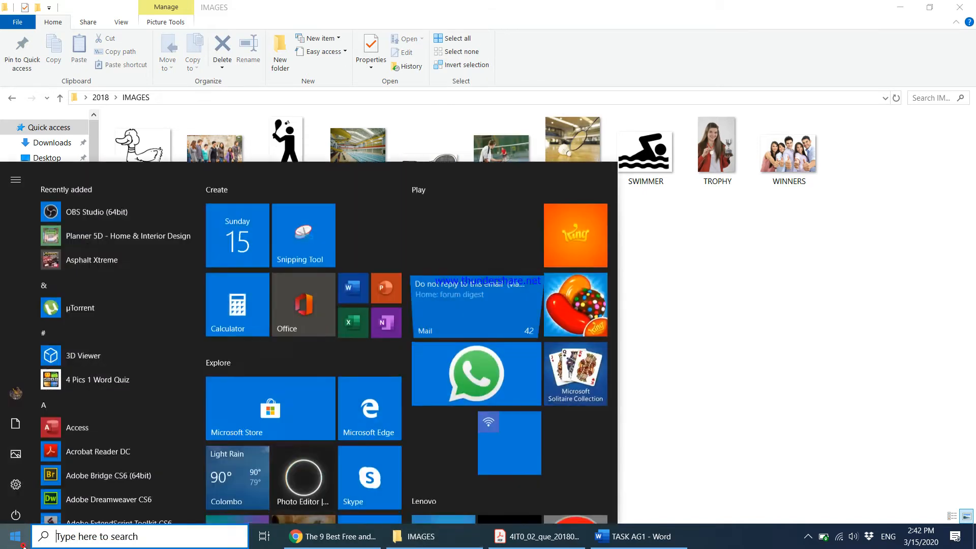
{"action": "type", "text": "photo"}
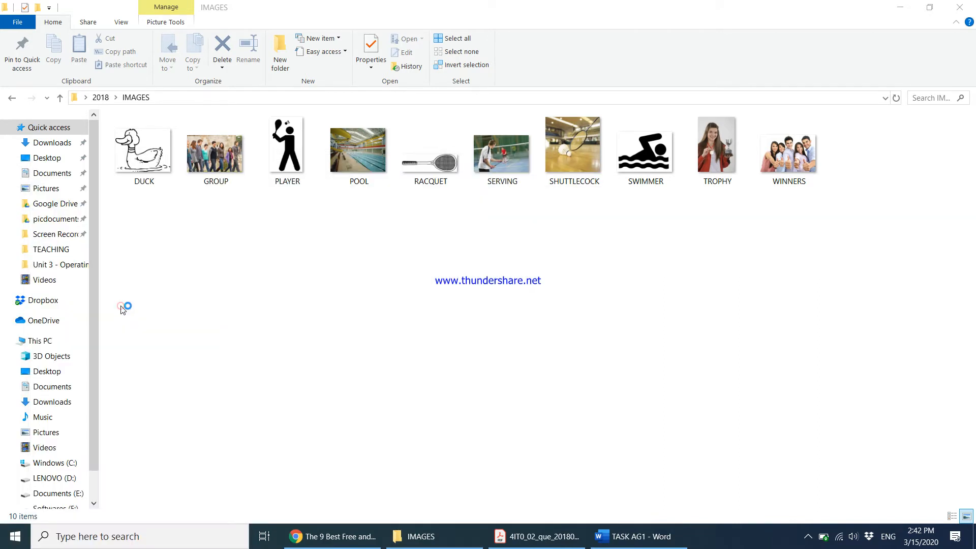
{"action": "mouse_move", "coordinate": [122, 310]}
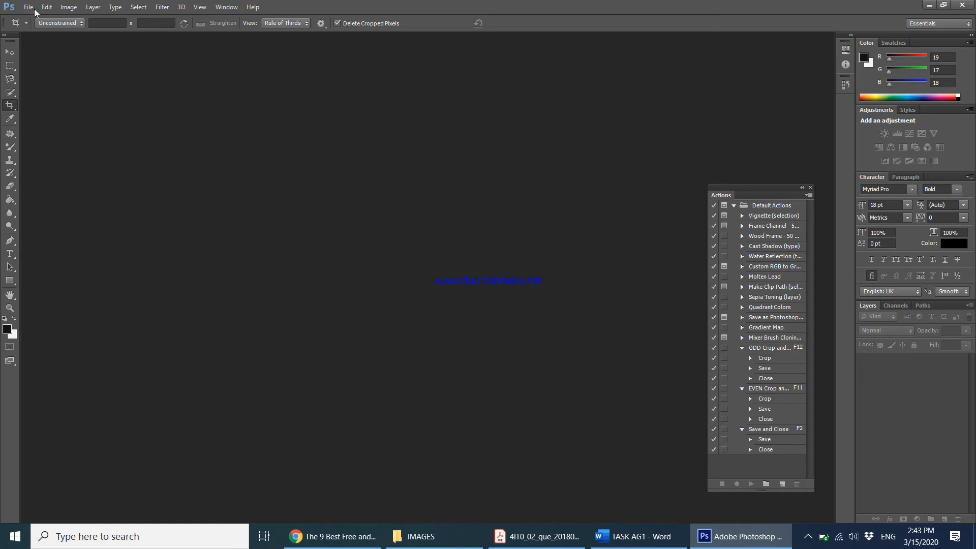
{"action": "left_click", "coordinate": [28, 6]}
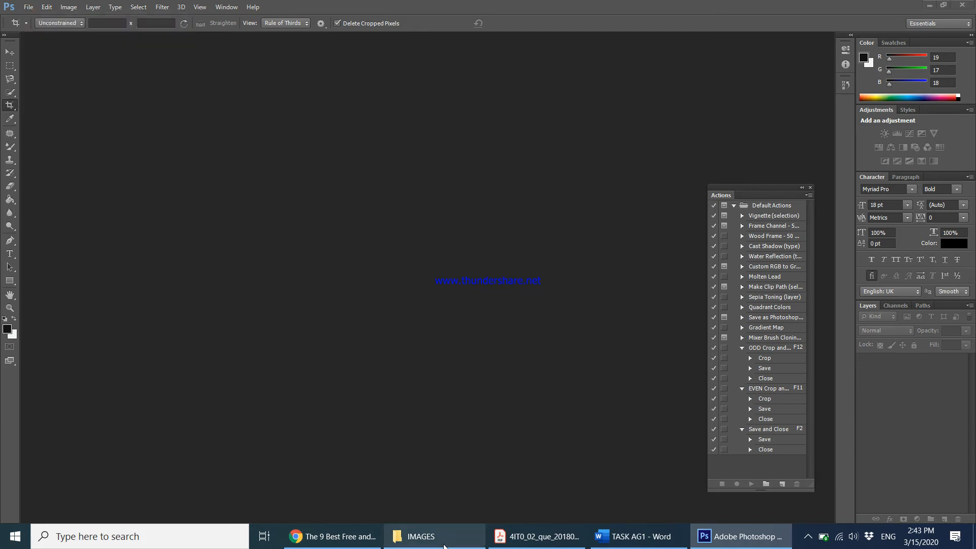
Drag RACQUET.jpg into Photoshop, glance at the task in Acrobat, and return
{"action": "left_click", "coordinate": [419, 535]}
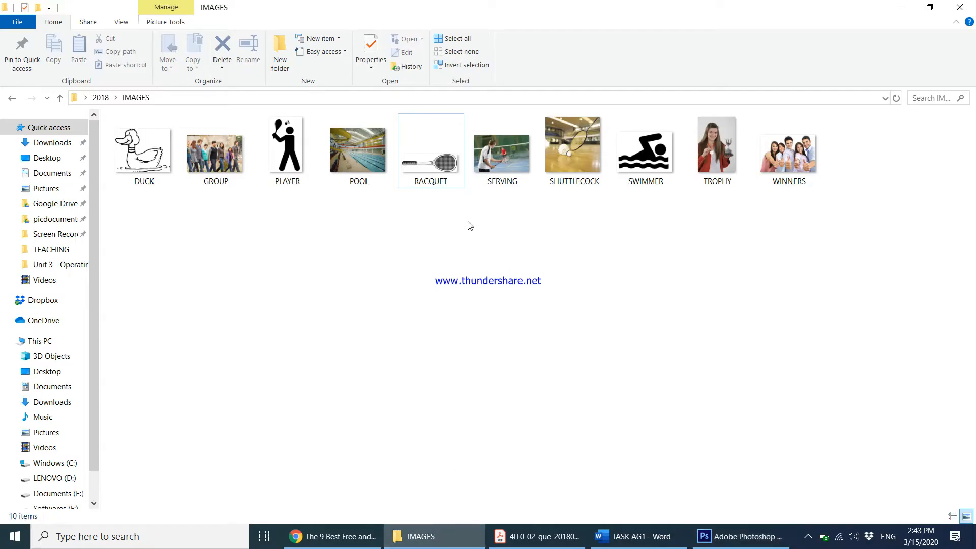
{"action": "left_click_drag", "start_coordinate": [430, 143], "coordinate": [477, 394]}
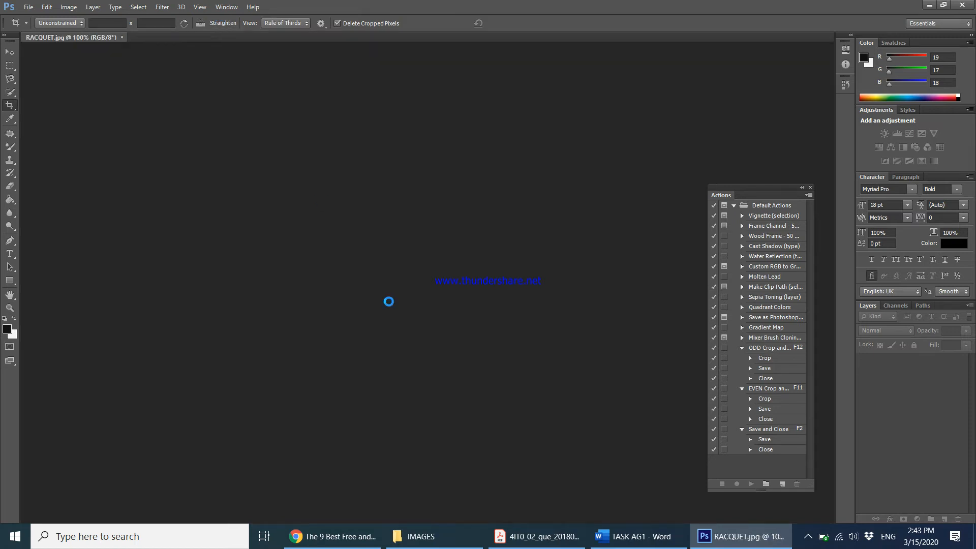
{"action": "left_click", "coordinate": [534, 535]}
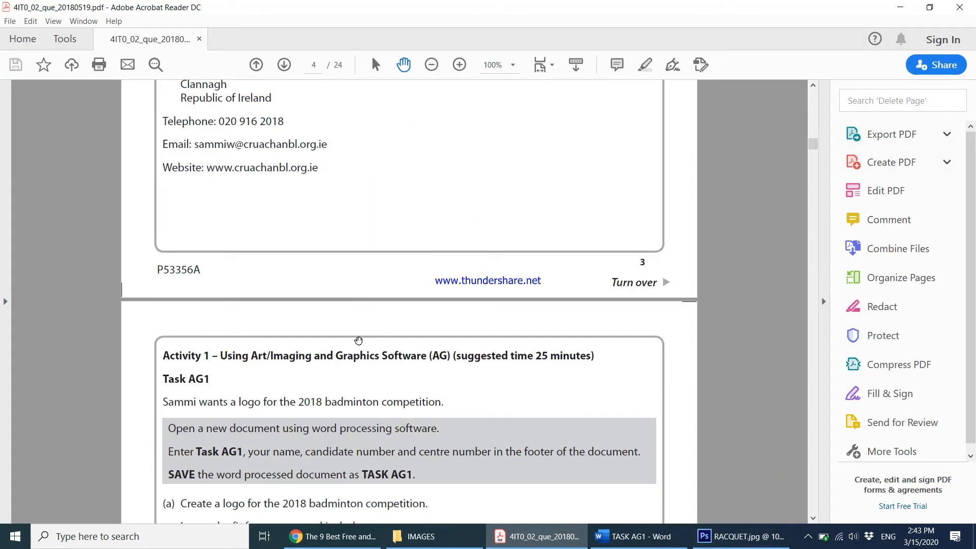
{"action": "scroll", "scroll_direction": "down", "scroll_amount": 3}
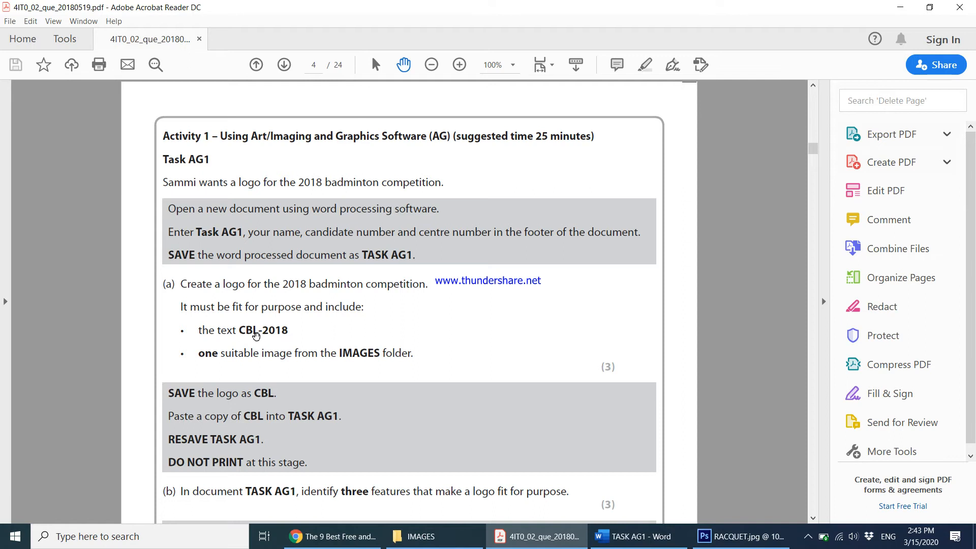
{"action": "left_click", "coordinate": [740, 535]}
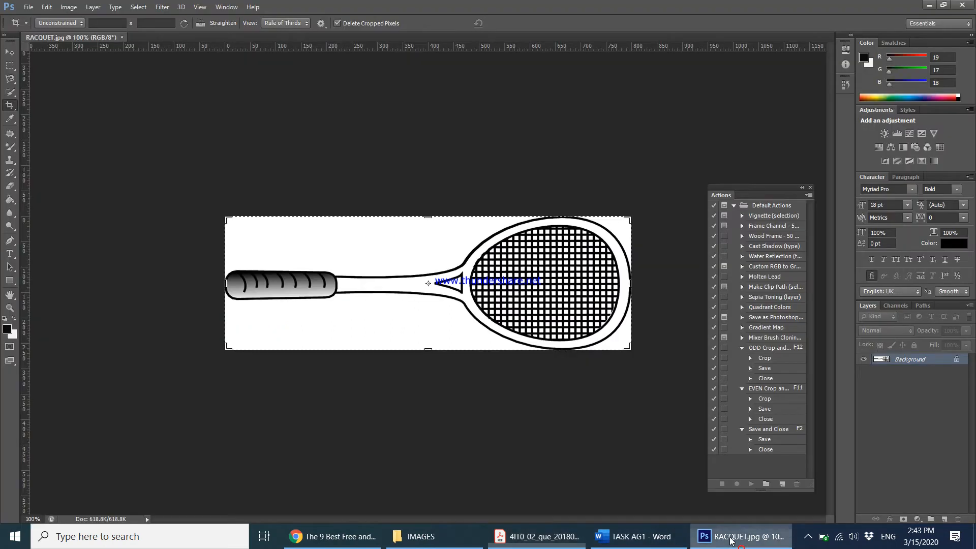
{"action": "mouse_move", "coordinate": [9, 255]}
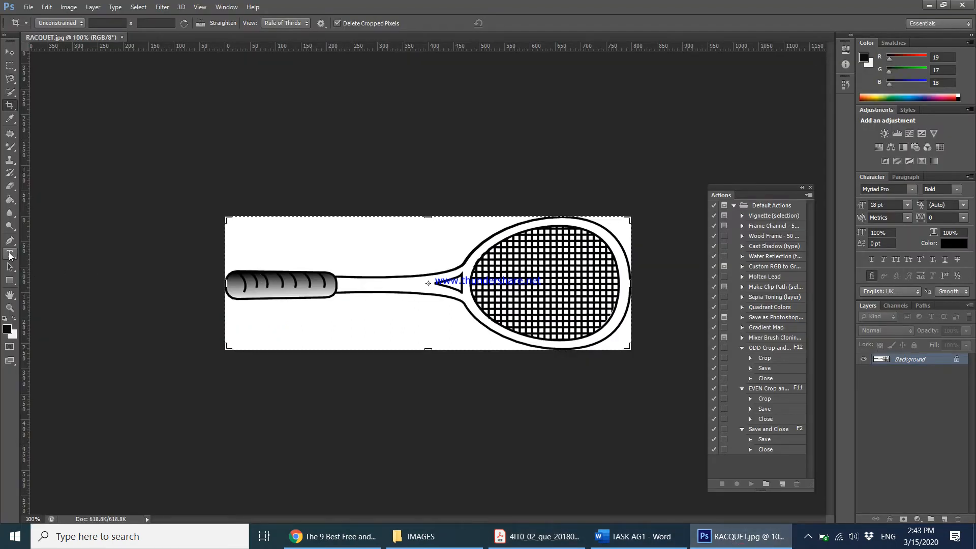
Type CBL-2018 in a text box below the racquet handle and commit it
{"action": "left_click", "coordinate": [9, 254]}
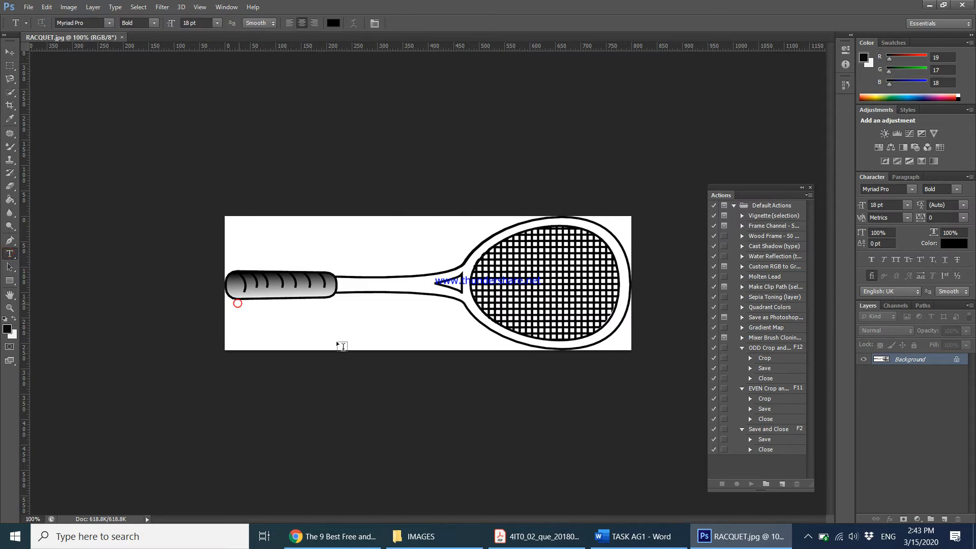
{"action": "left_click_drag", "start_coordinate": [237, 303], "coordinate": [460, 346]}
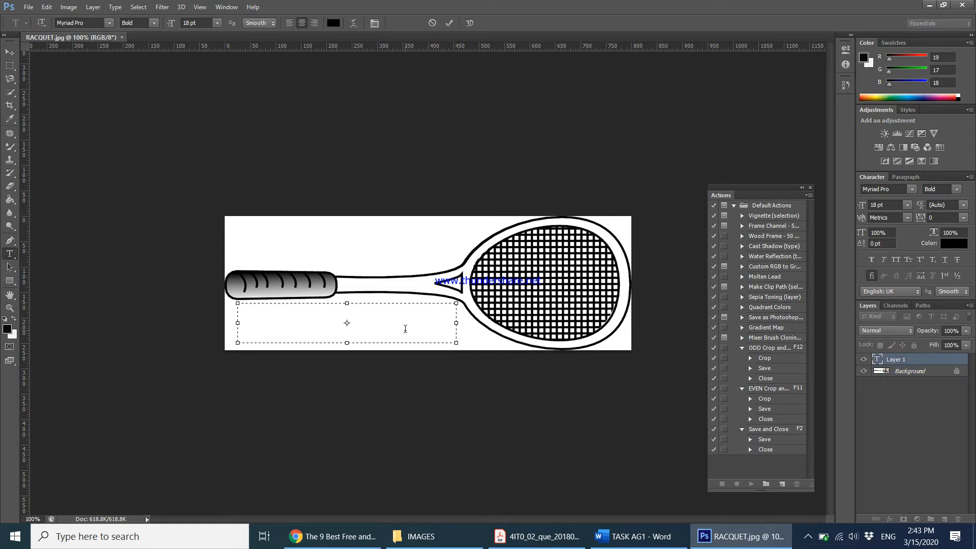
{"action": "type", "text": "CBL-"}
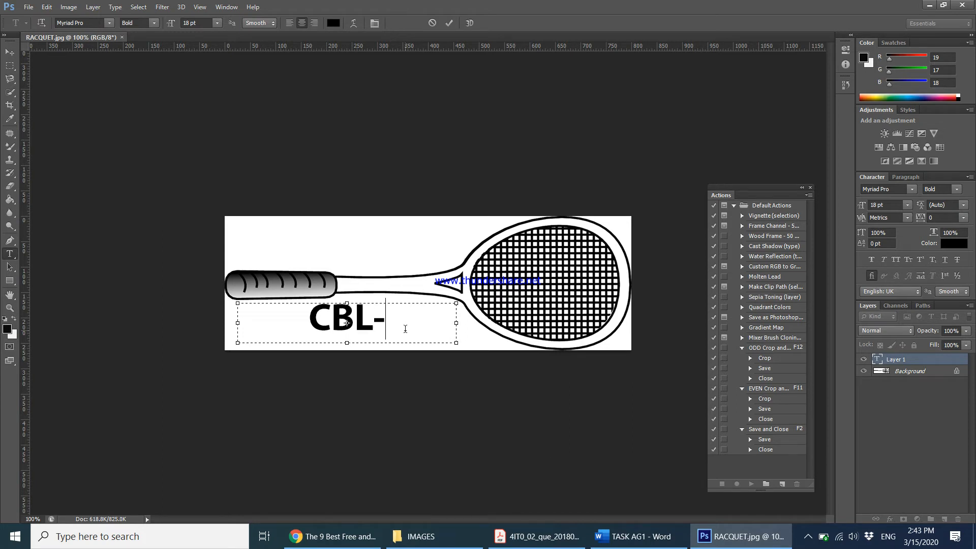
{"action": "type", "text": "2018"}
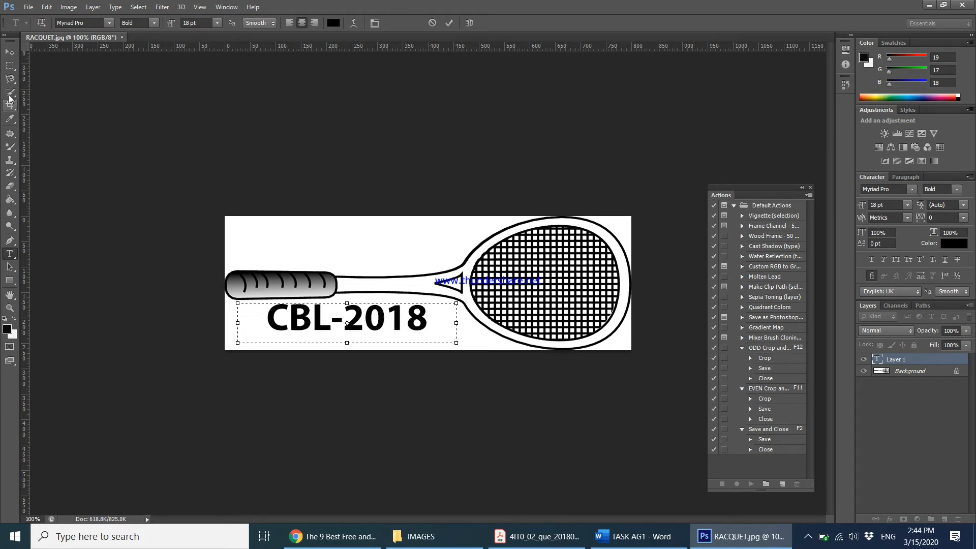
{"action": "left_click", "coordinate": [9, 53]}
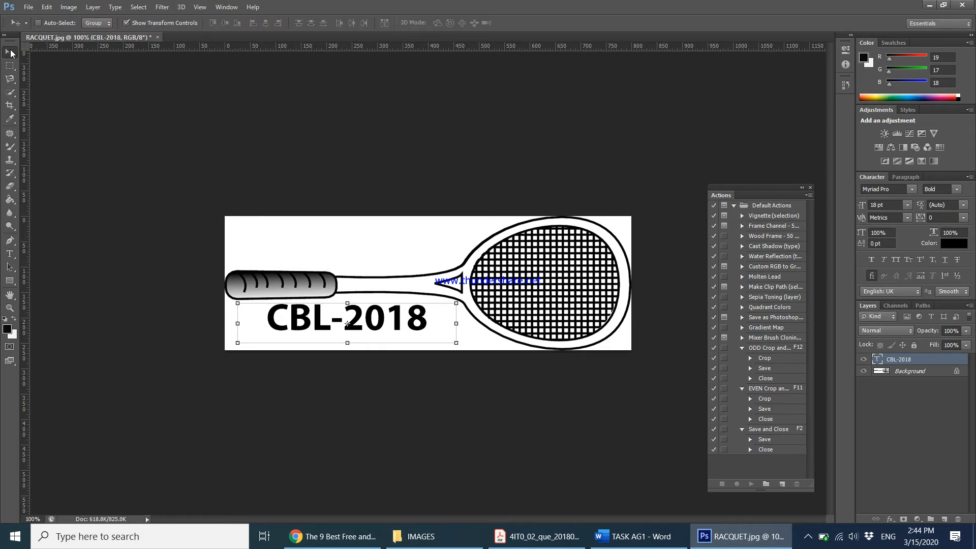
{"action": "mouse_move", "coordinate": [10, 53]}
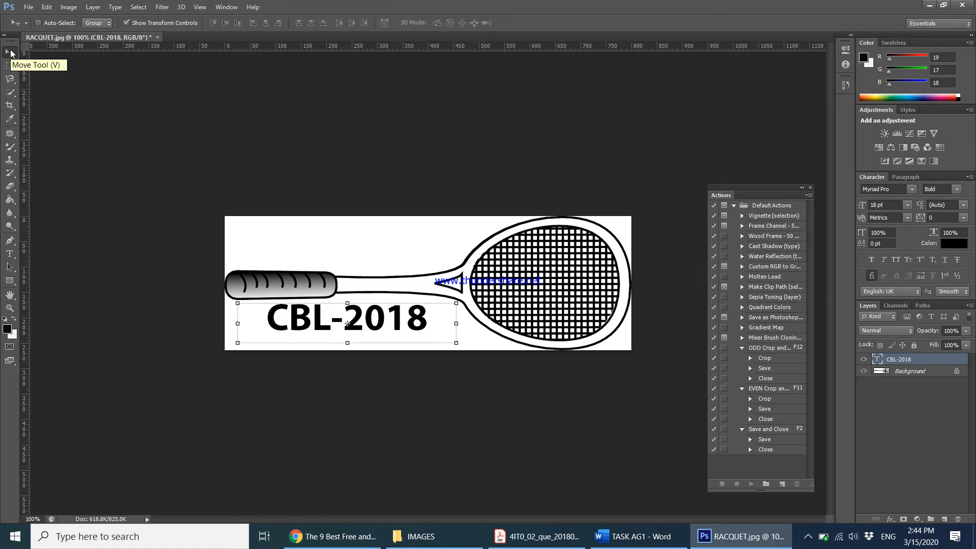
{"action": "mouse_move", "coordinate": [10, 188]}
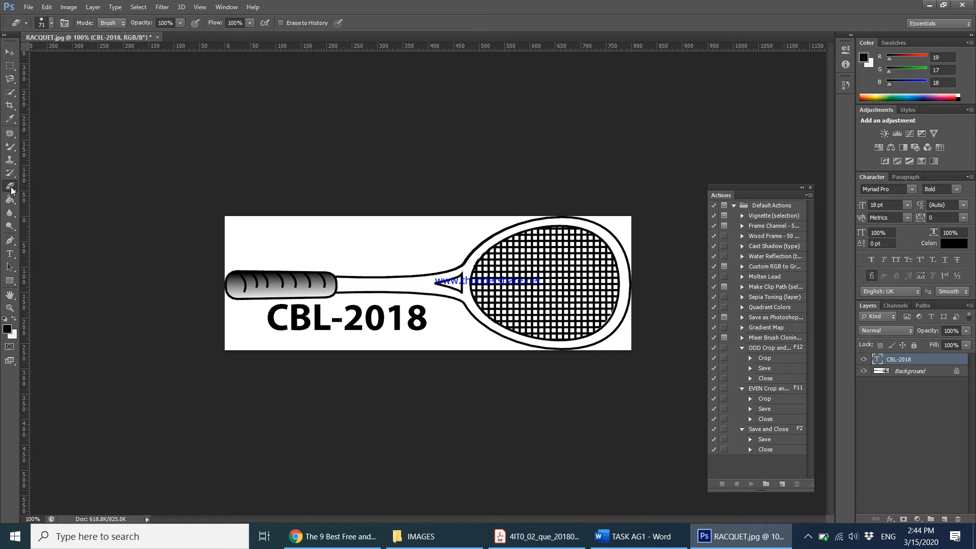
Erase the racquet image's white background with the Magic Eraser Tool
{"action": "left_click", "coordinate": [10, 189]}
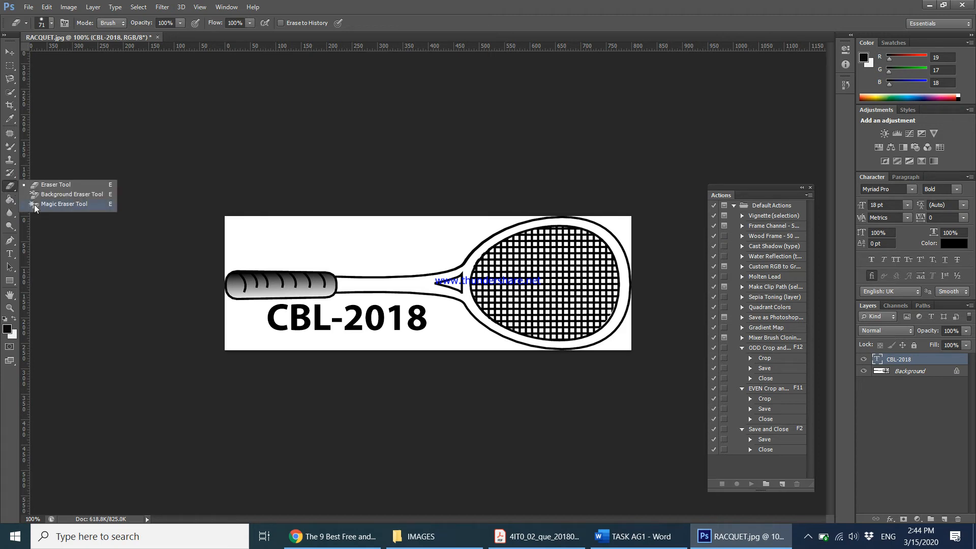
{"action": "mouse_move", "coordinate": [53, 211]}
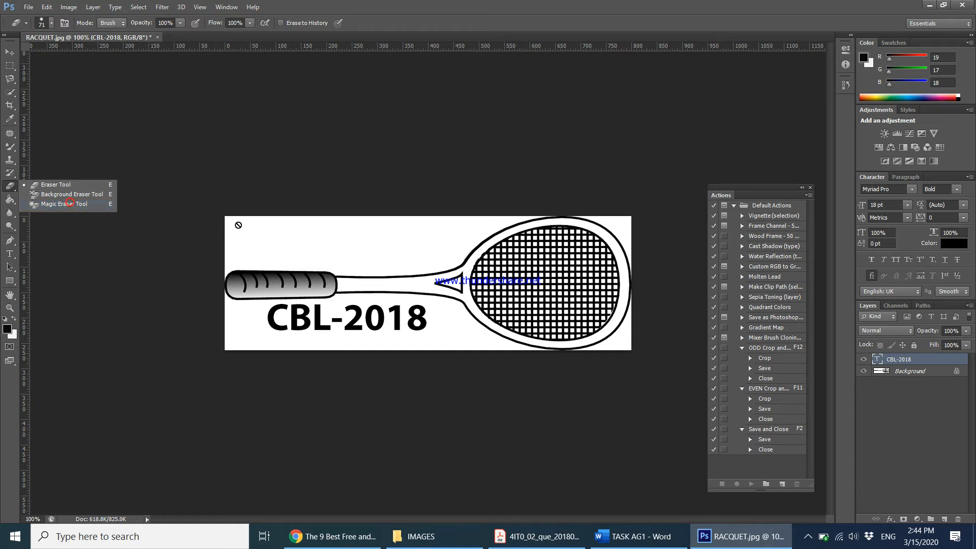
{"action": "left_click", "coordinate": [61, 203]}
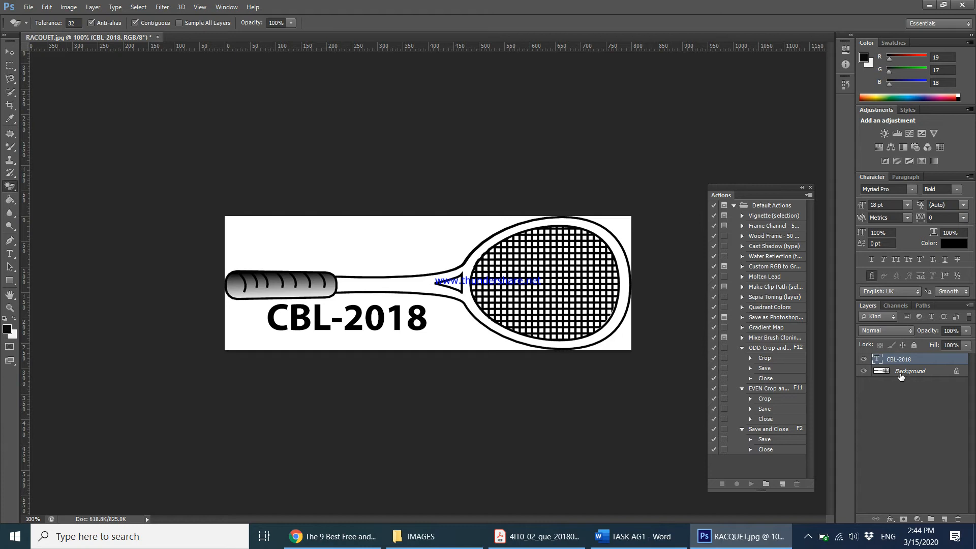
{"action": "left_click", "coordinate": [909, 370]}
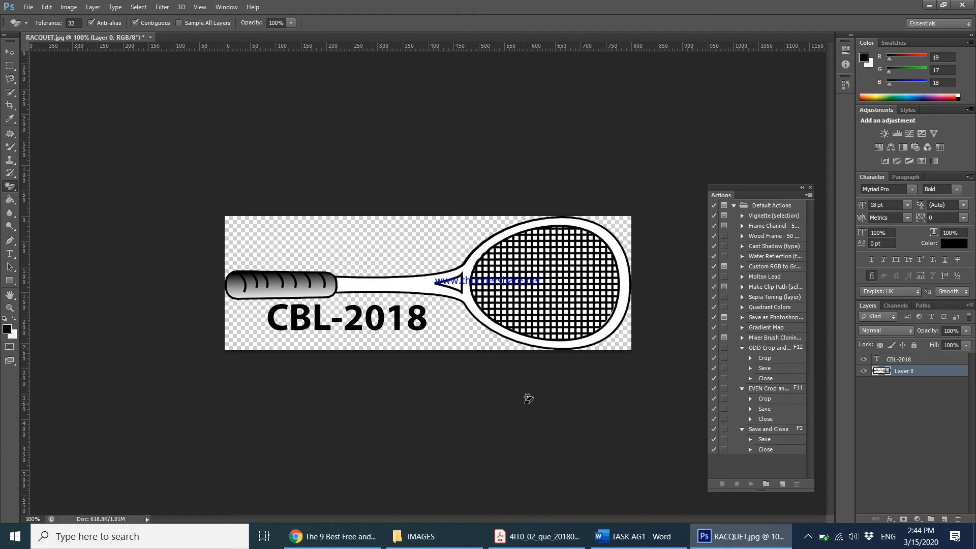
{"action": "mouse_move", "coordinate": [385, 248]}
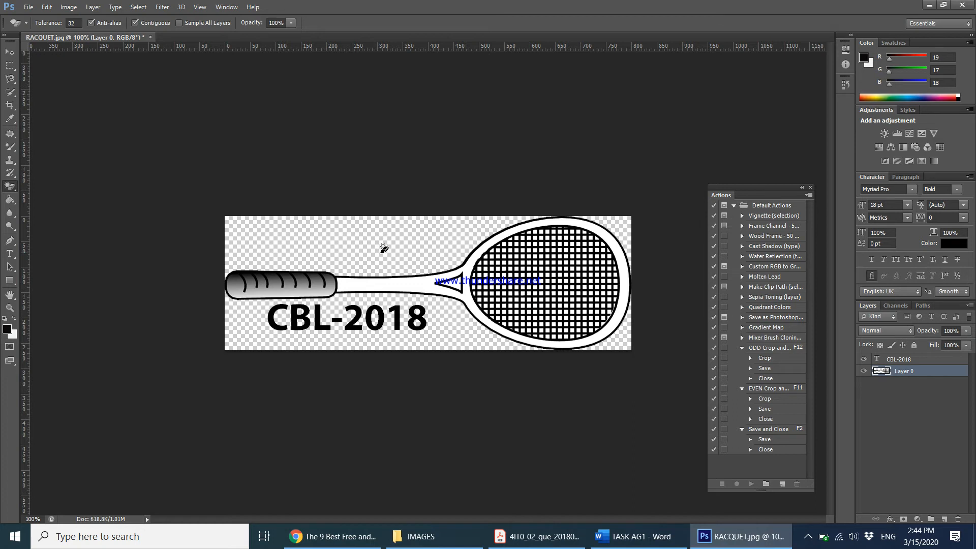
{"action": "mouse_move", "coordinate": [69, 103]}
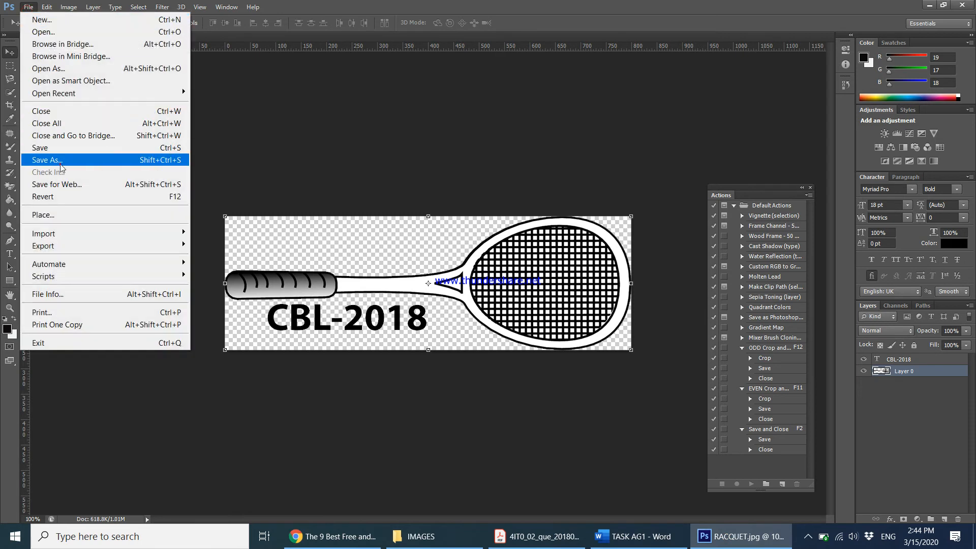
Save the logo as CBL in the 2018 folder, plus a second copy
{"action": "left_click", "coordinate": [46, 160]}
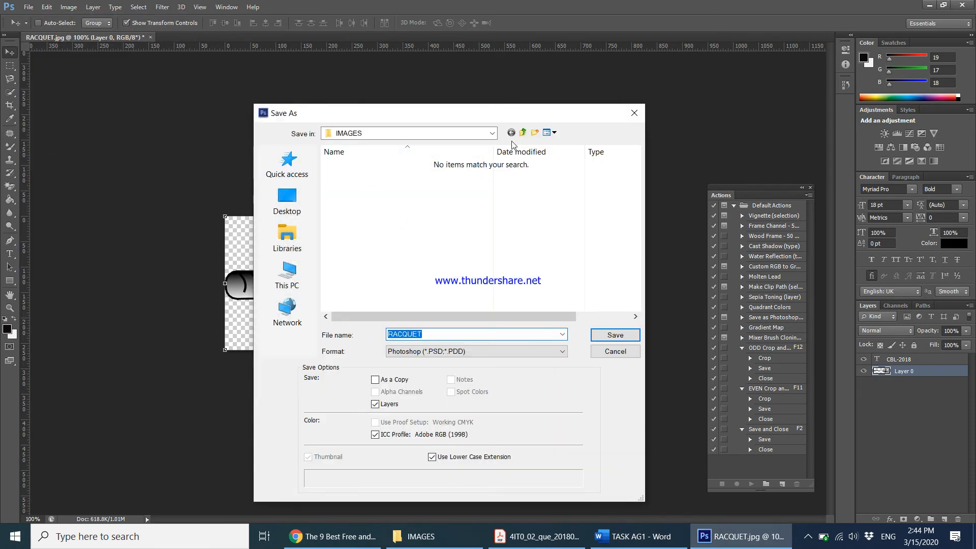
{"action": "left_click", "coordinate": [523, 132]}
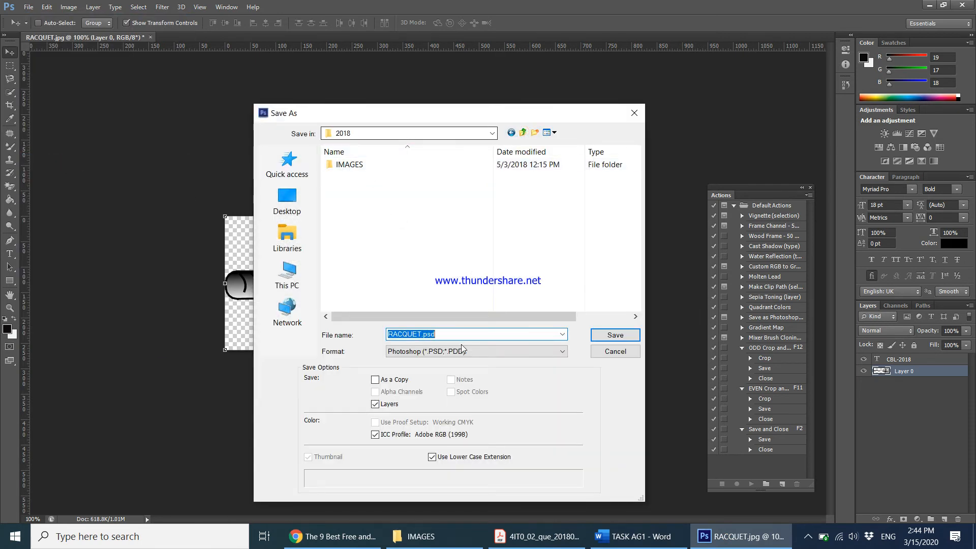
{"action": "type", "text": "CBL"}
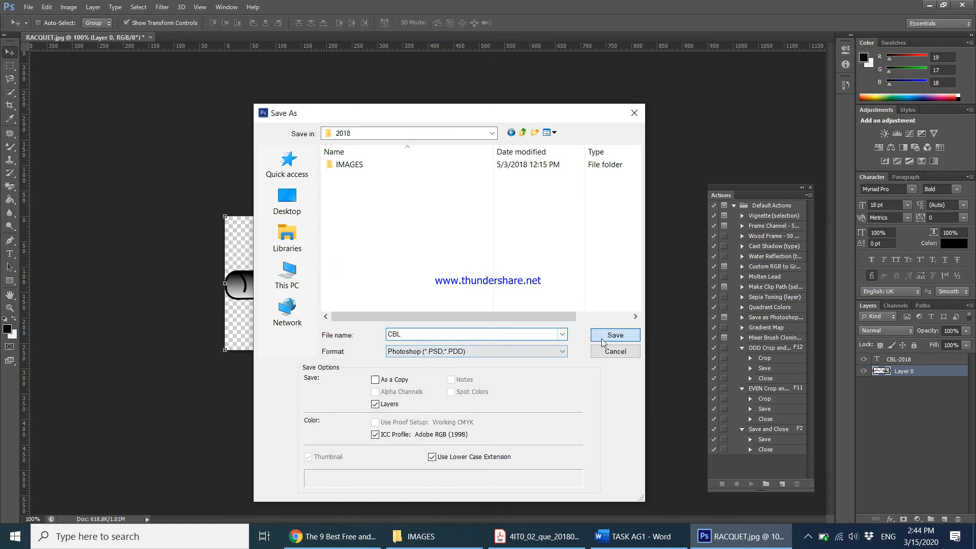
{"action": "left_click", "coordinate": [614, 335]}
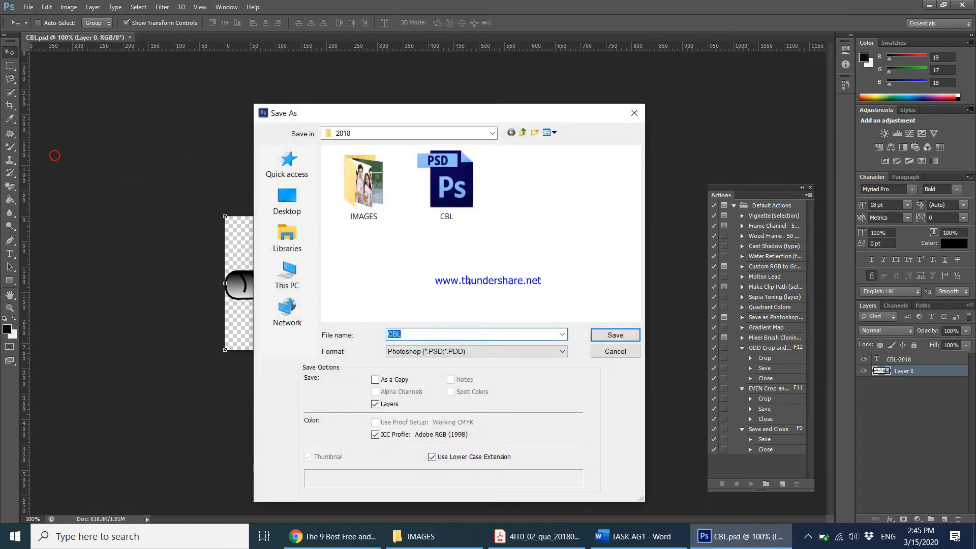
{"action": "left_click", "coordinate": [475, 351]}
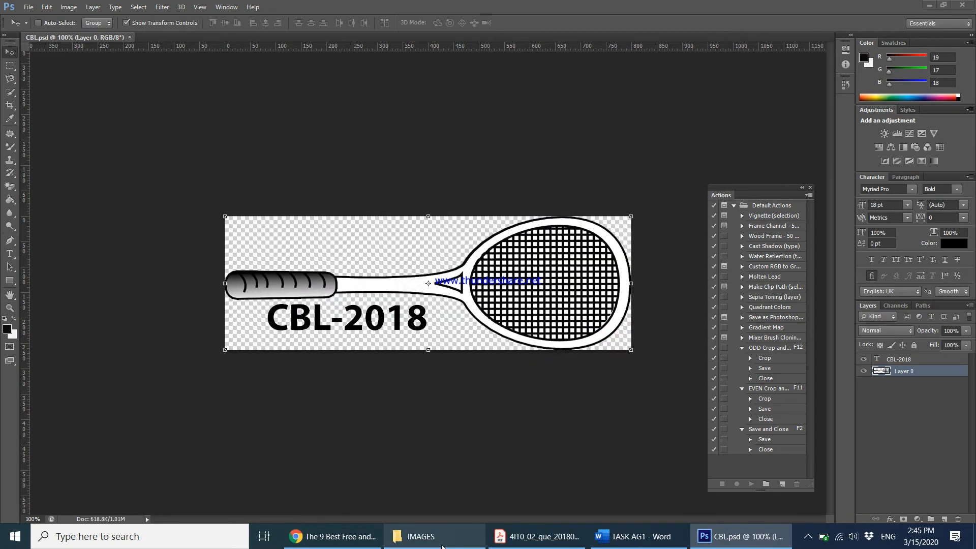
Show the 2018 folder in File Explorer and select the CBL JPG file
{"action": "left_click", "coordinate": [417, 536]}
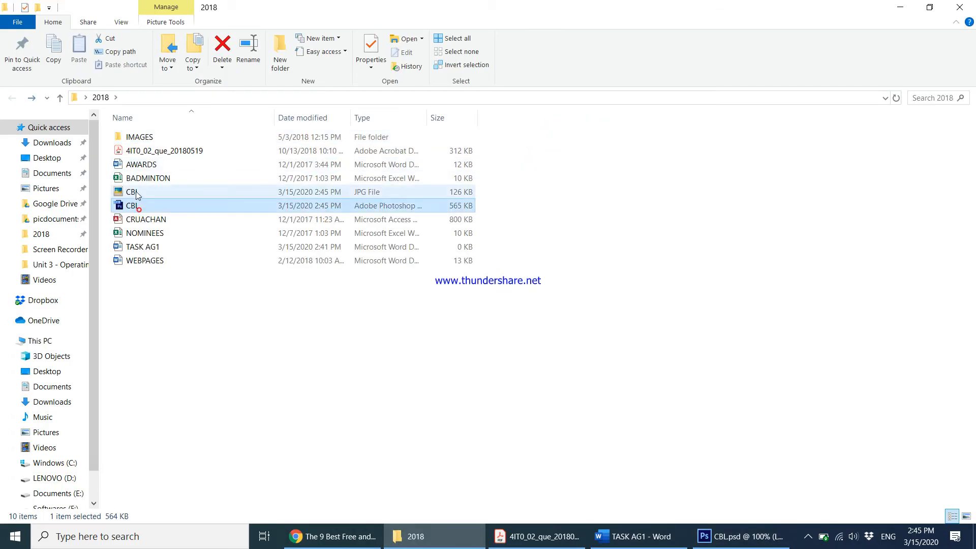
{"action": "left_click", "coordinate": [132, 205]}
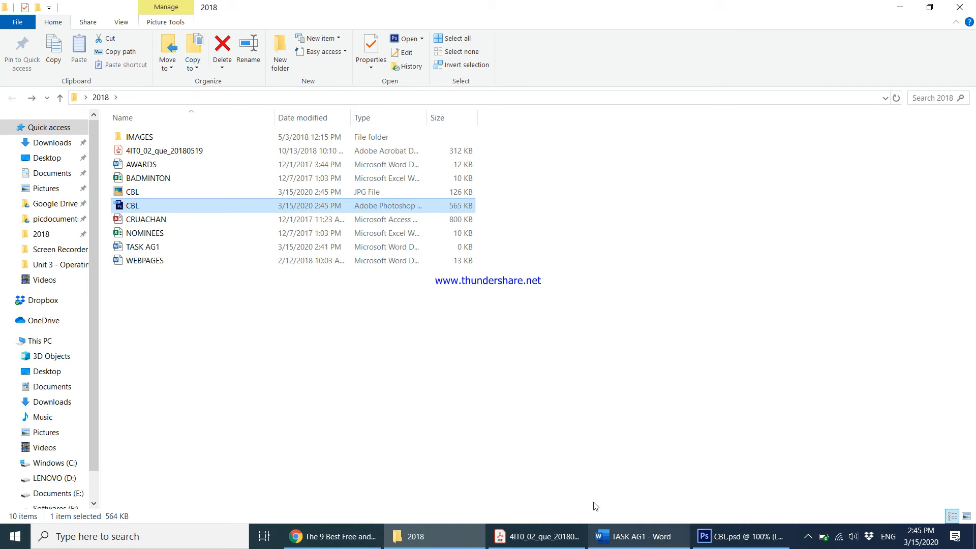
{"action": "left_click", "coordinate": [132, 192]}
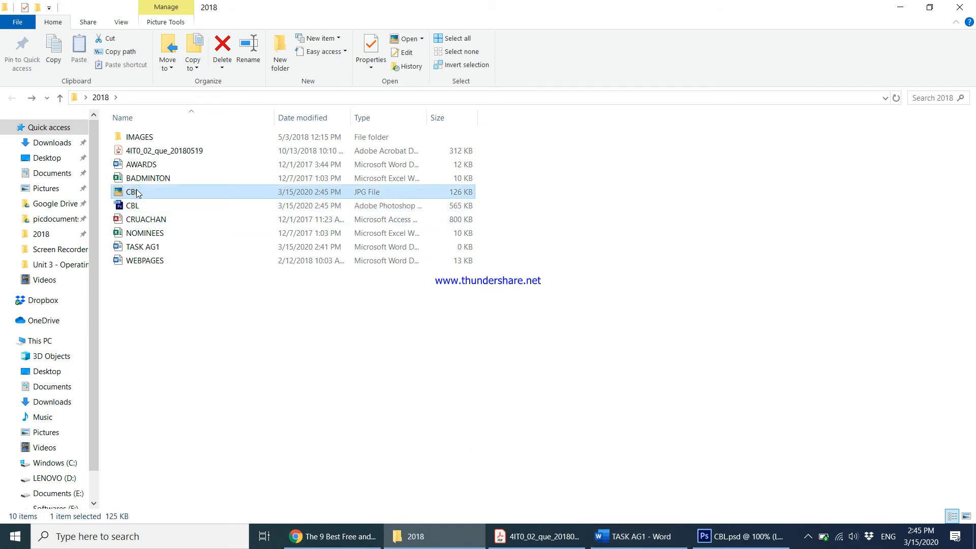
{"action": "mouse_move", "coordinate": [289, 354]}
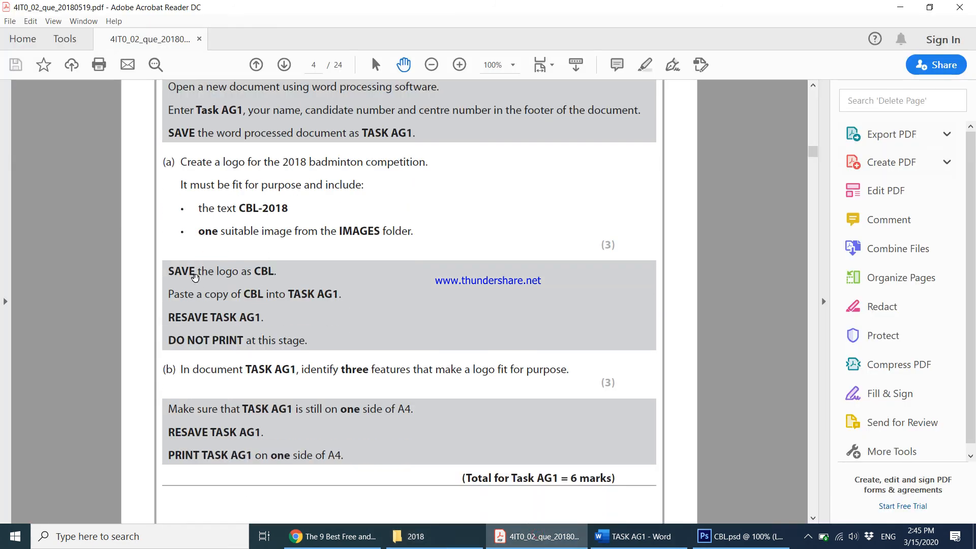
{"action": "mouse_move", "coordinate": [433, 512]}
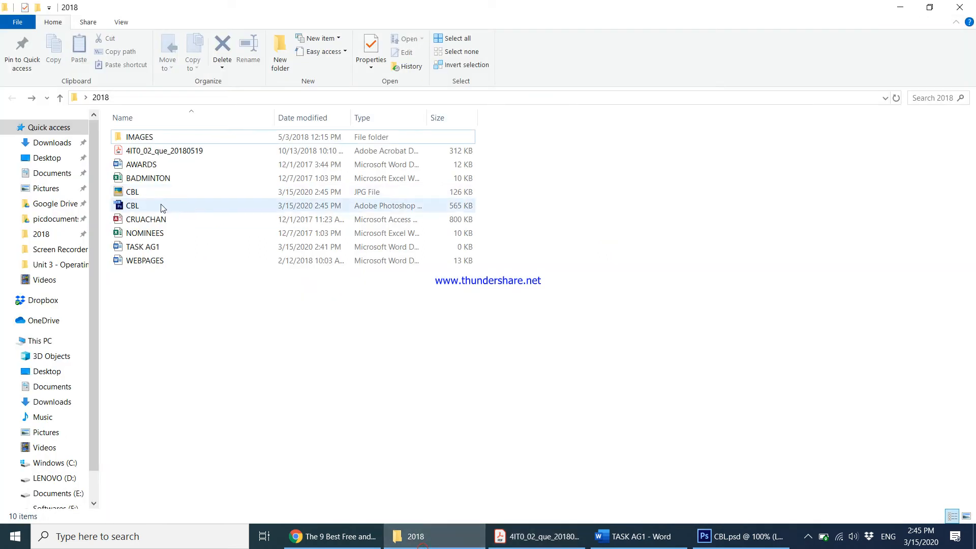
Copy CBL.jpg, recheck the task instructions, and return to TASK AG1
{"action": "right_click", "coordinate": [132, 191]}
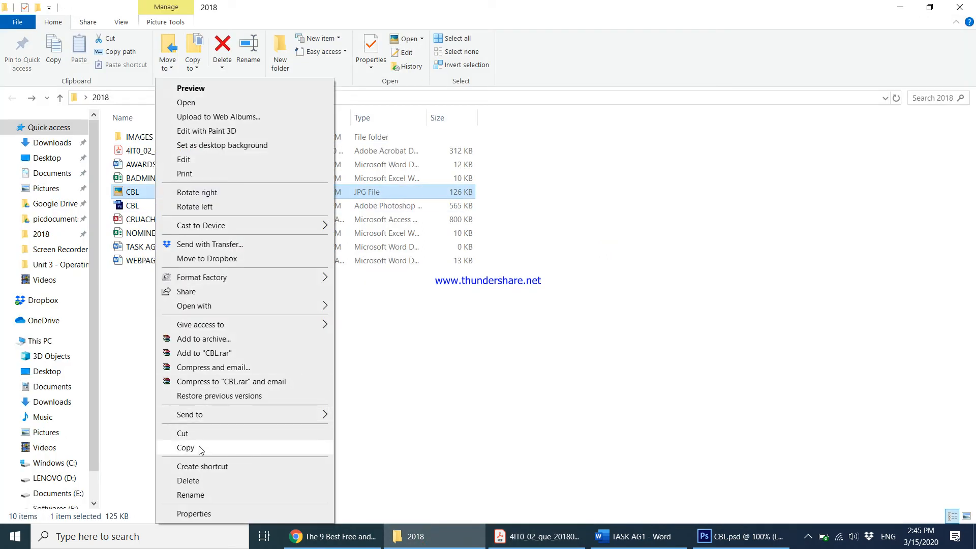
{"action": "left_click", "coordinate": [634, 536]}
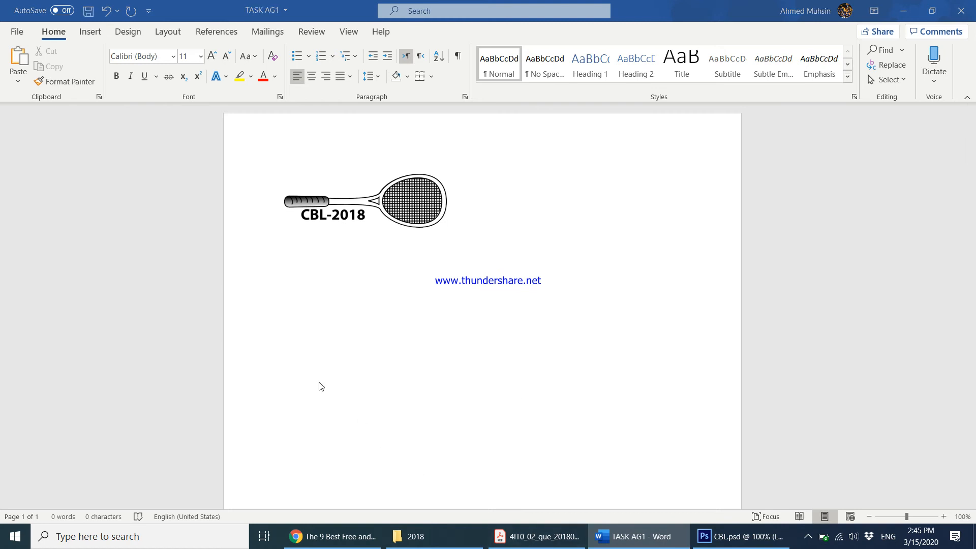
{"action": "left_click", "coordinate": [534, 536]}
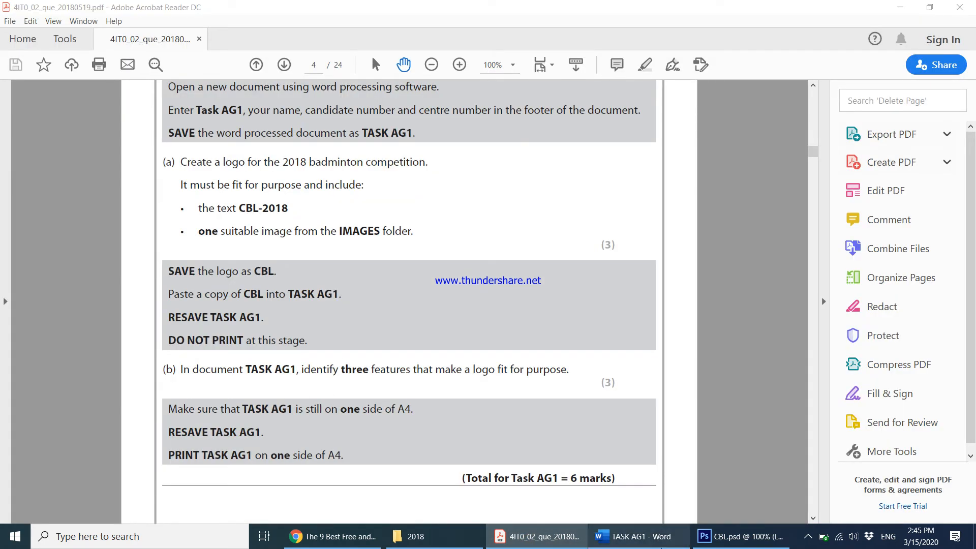
{"action": "left_click", "coordinate": [635, 536]}
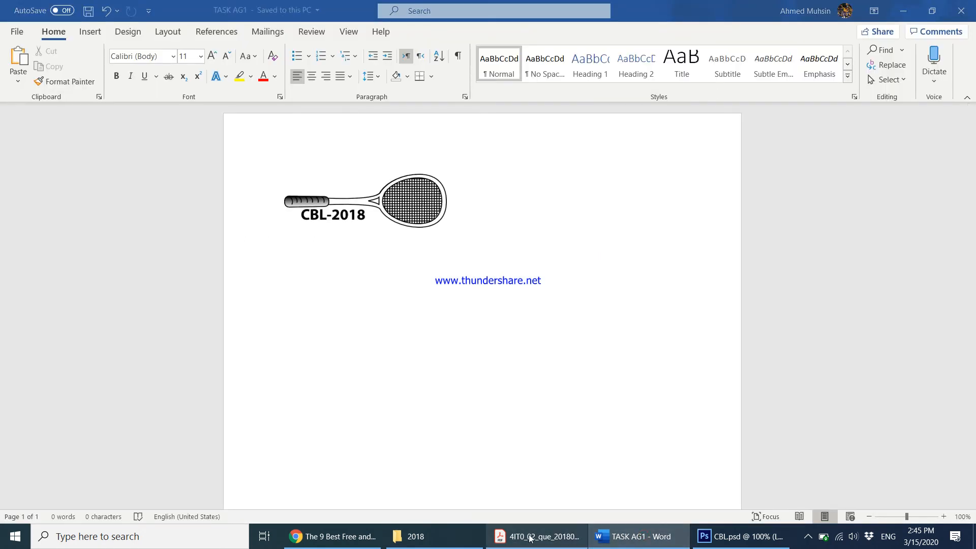
{"action": "left_click", "coordinate": [537, 535]}
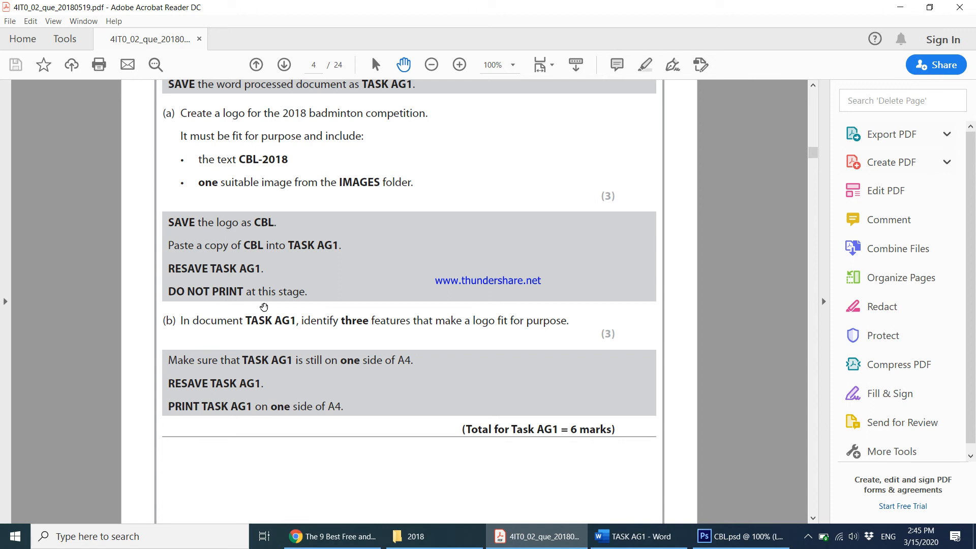
{"action": "mouse_move", "coordinate": [296, 330]}
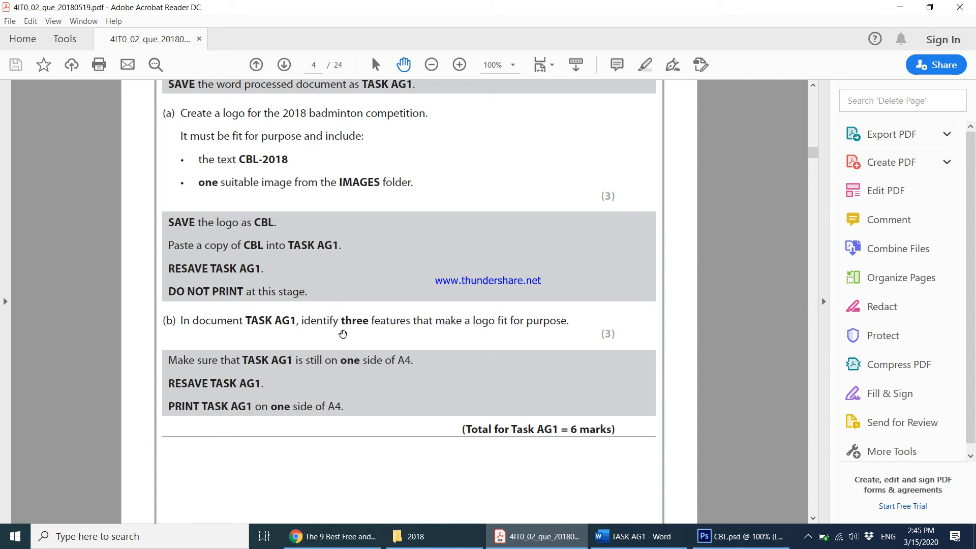
{"action": "mouse_move", "coordinate": [464, 330]}
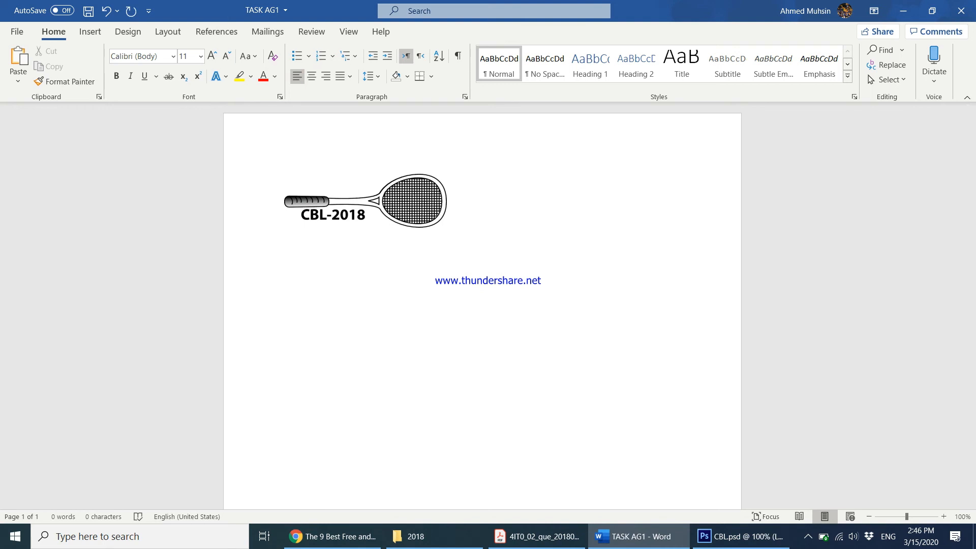
Type part b) with feature 1: the logo should be clipart, not a photograph
{"action": "type", "text": "b)"}
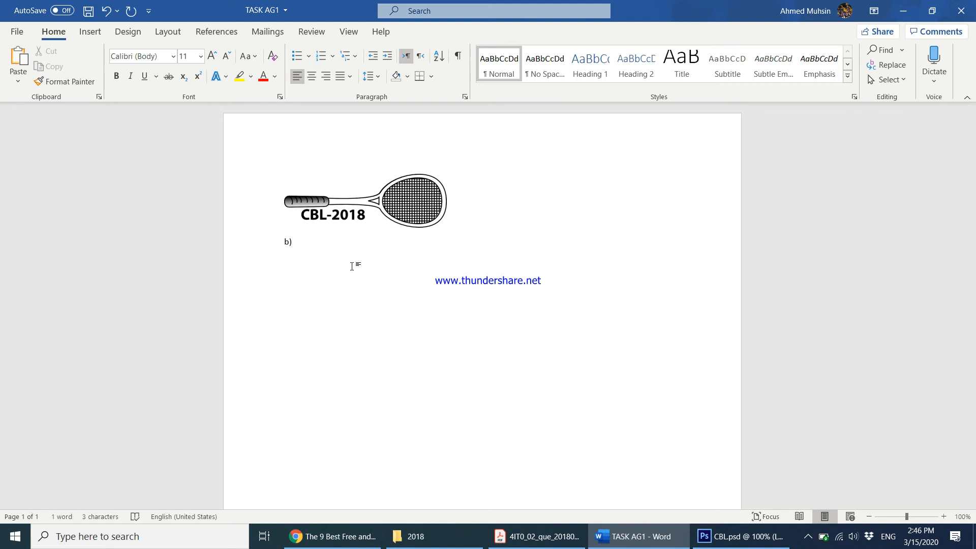
{"action": "type", "text": "The logo should always be"}
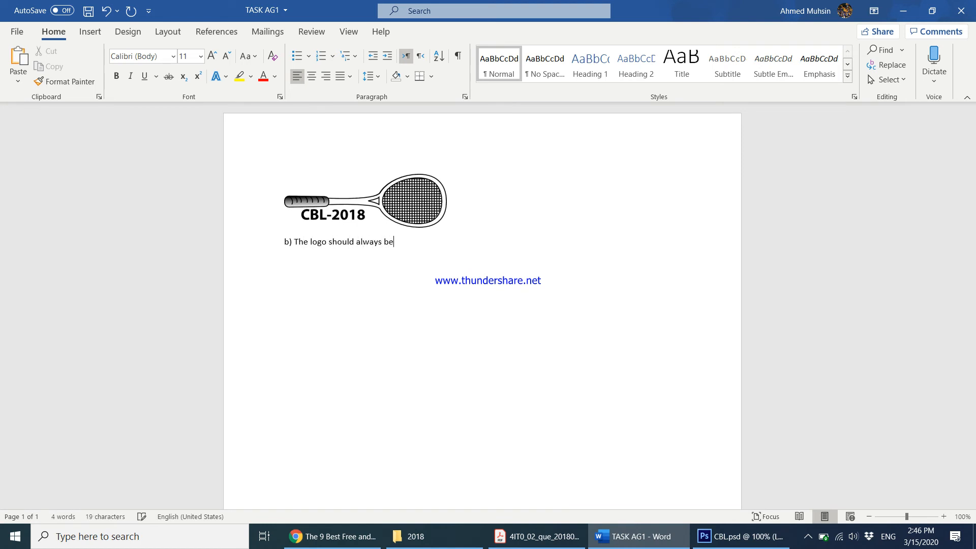
{"action": "type", "text": "a clipart"}
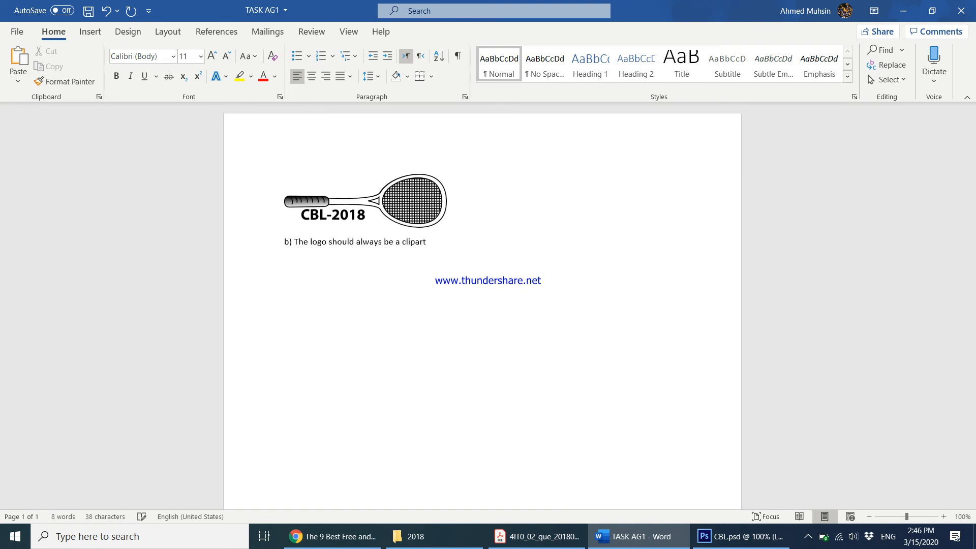
{"action": "type", "text": "not a"}
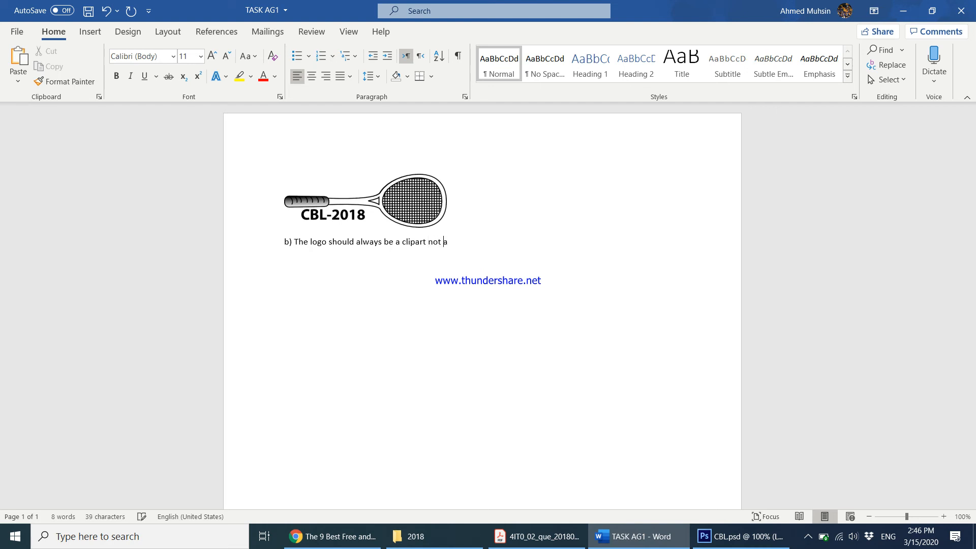
{"action": "type", "text": "photograp"}
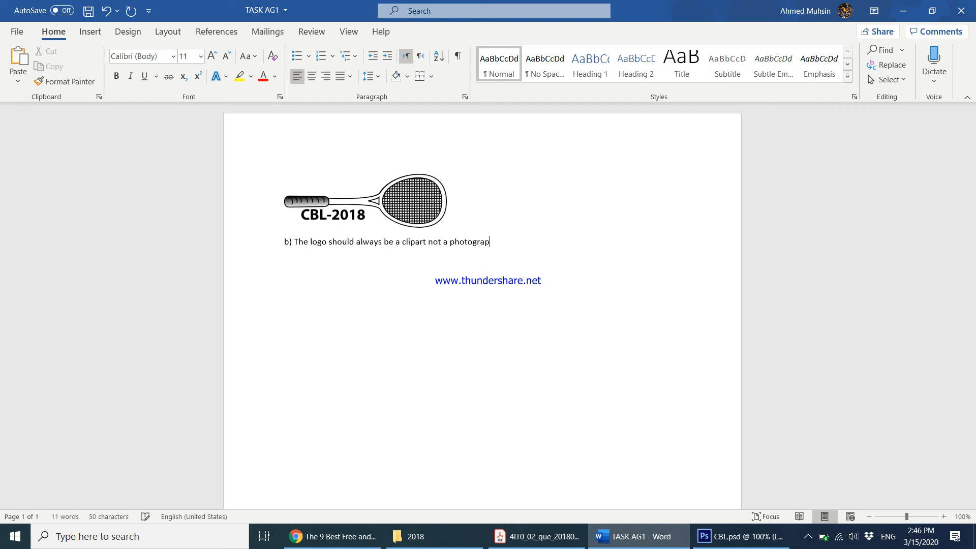
{"action": "key", "text": "enter"}
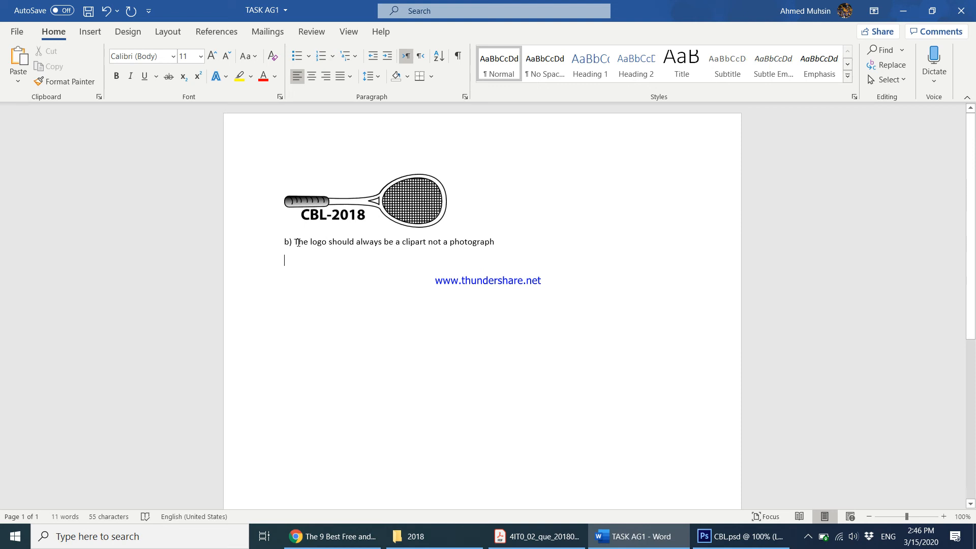
{"action": "type", "text": "1."}
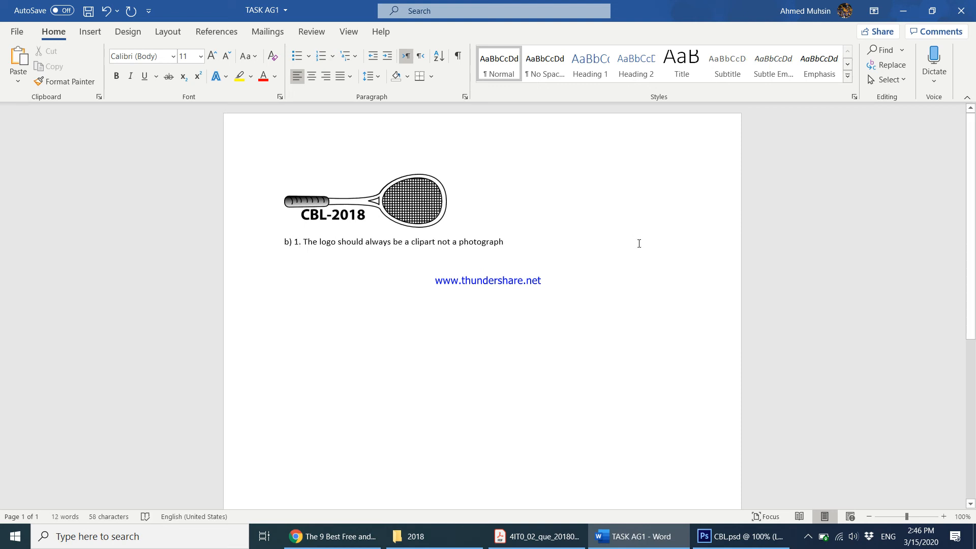
Add feature 2: the logo should always represent an activity of the organization
{"action": "left_click", "coordinate": [284, 260]}
{"action": "type", "text": "2."}
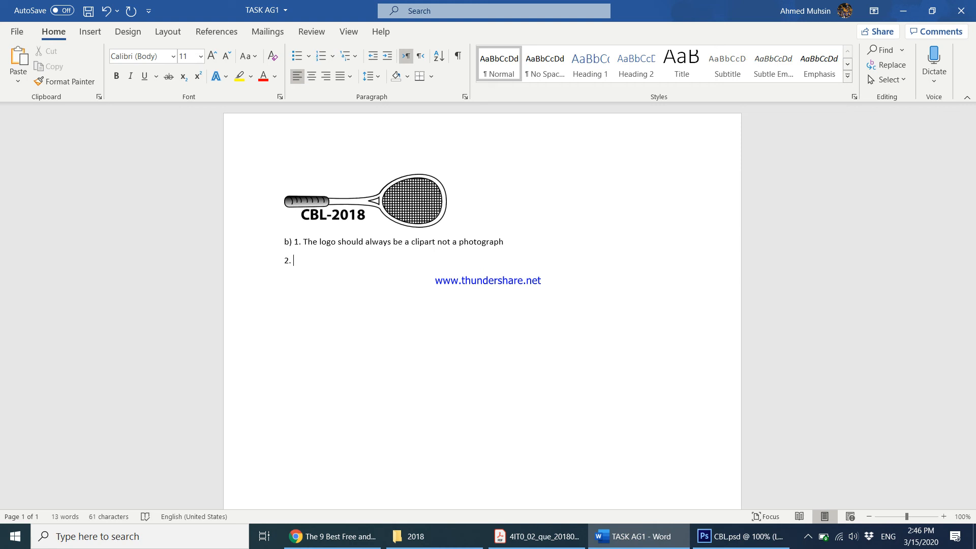
{"action": "type", "text": "The logo sho"}
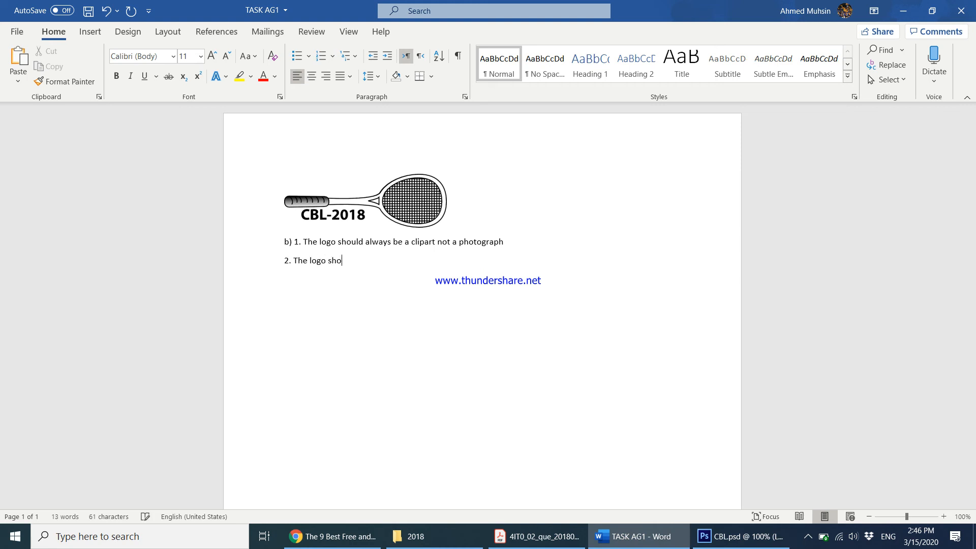
{"action": "type", "text": "uld always rep"}
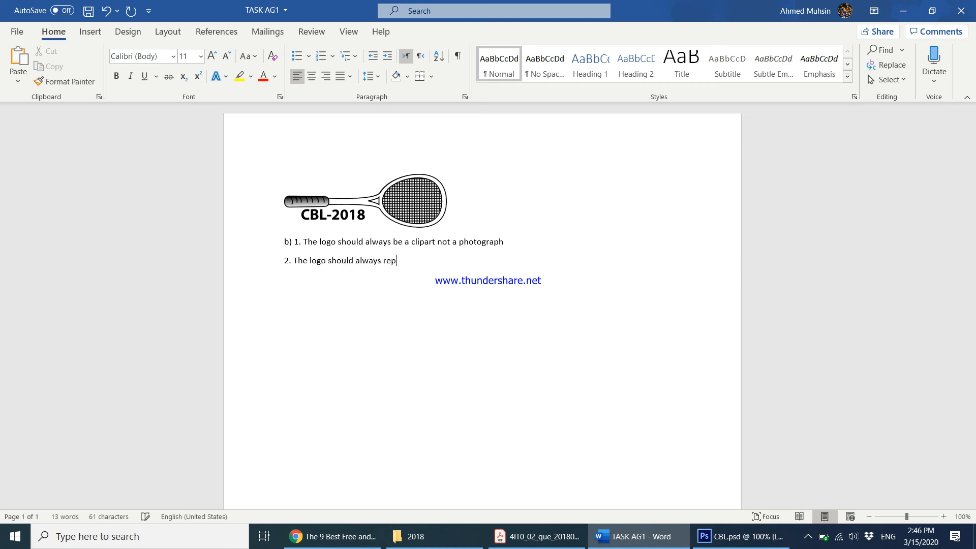
{"action": "type", "text": "resent a"}
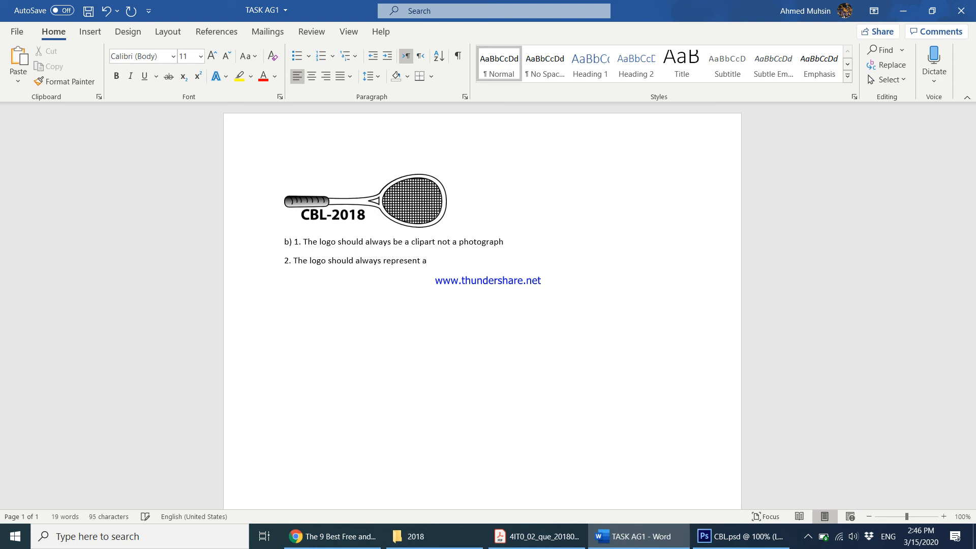
{"action": "type", "text": "n act"}
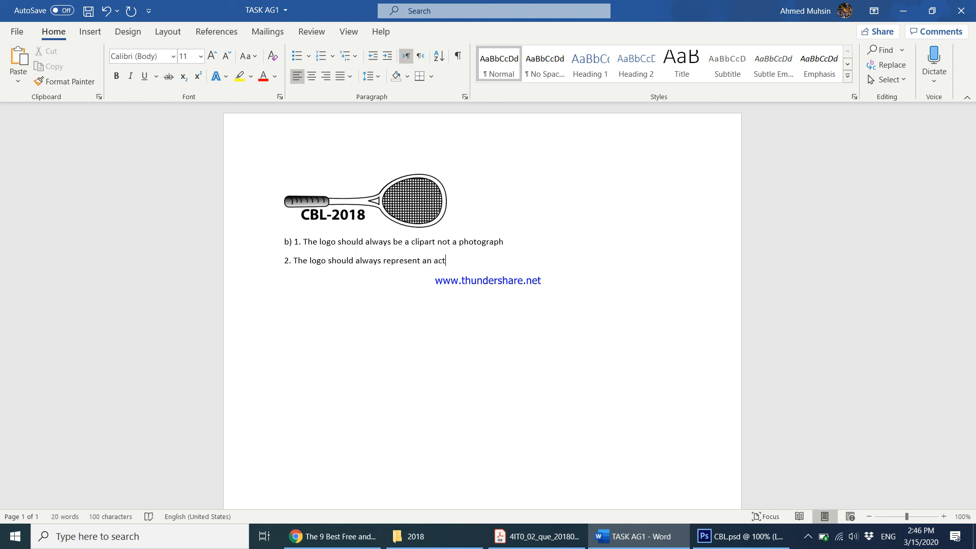
{"action": "type", "text": "ivity of the org"}
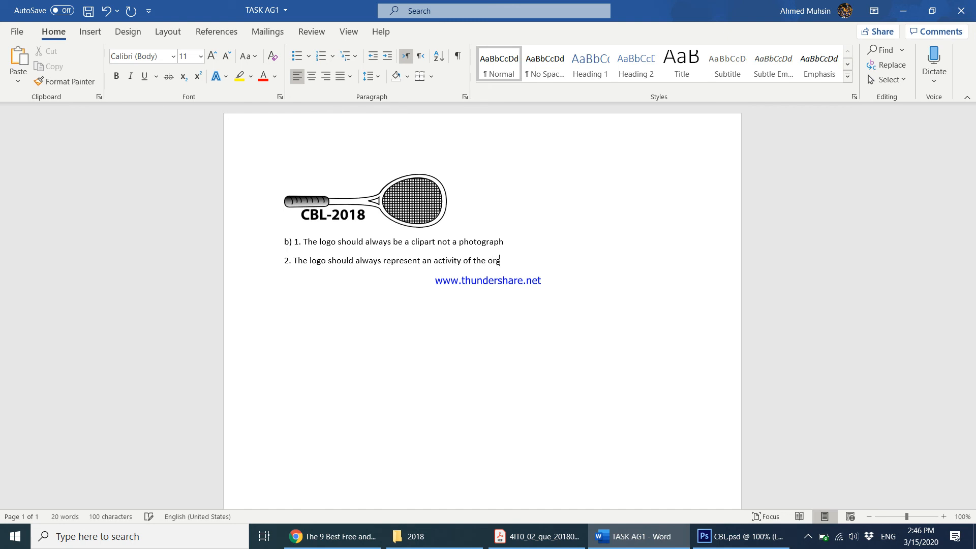
{"action": "type", "text": "anization"}
{"action": "type", "text": "3."}
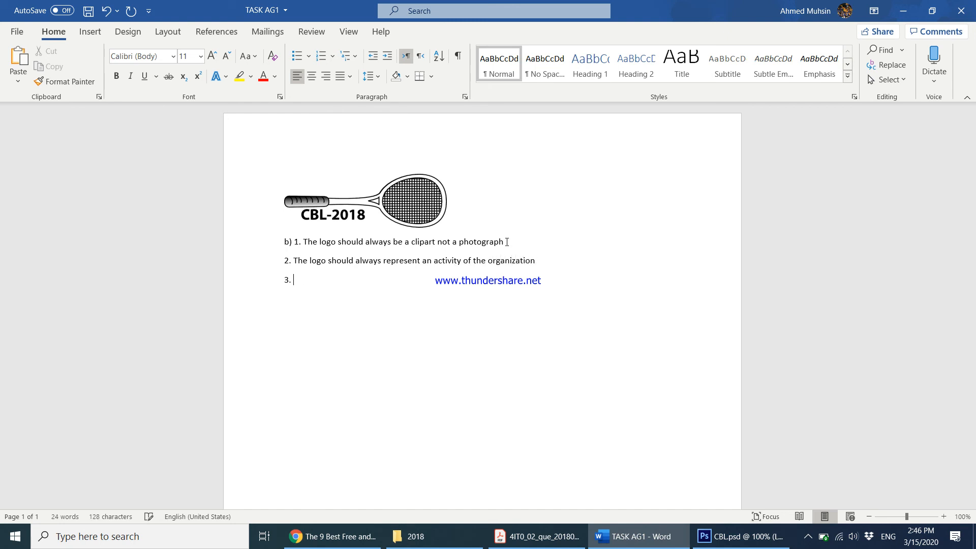
Add feature 3: the organization's name should be clearly visible in the logo
{"action": "type", "text": "The name of the"}
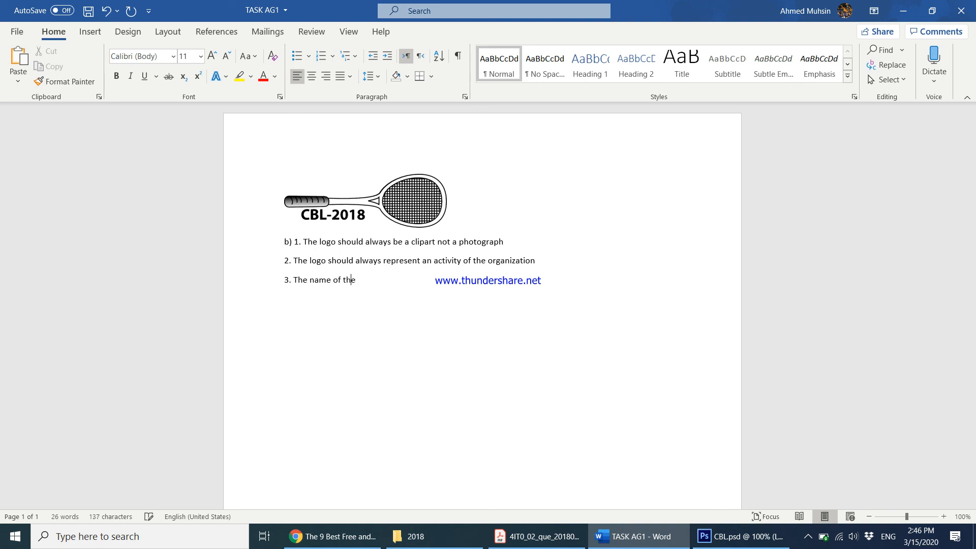
{"action": "type", "text": "organization"}
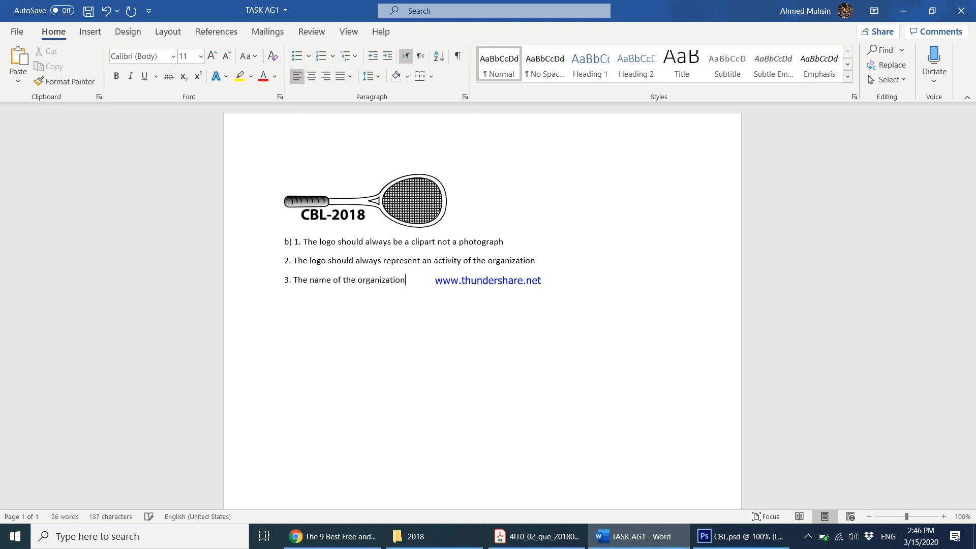
{"action": "type", "text": "should be clea"}
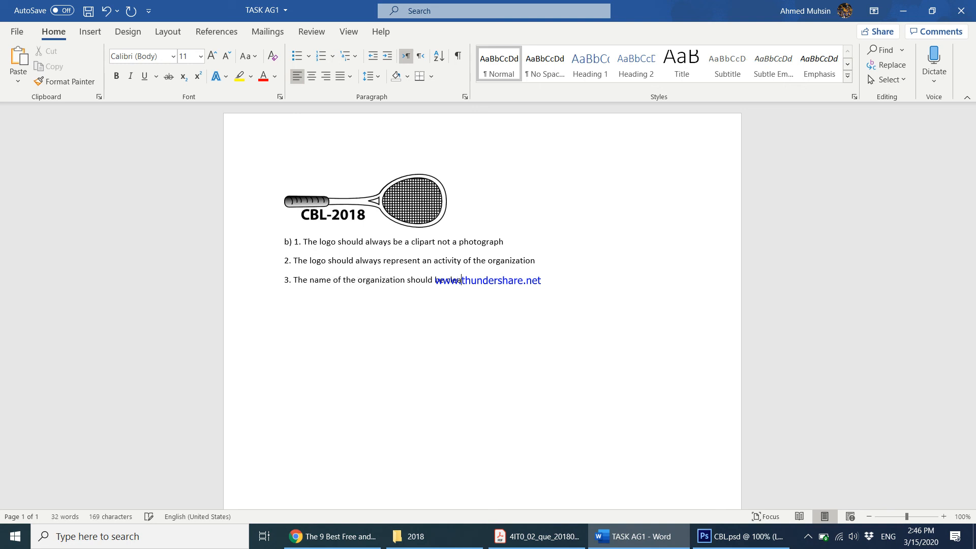
{"action": "type", "text": "ly visible i"}
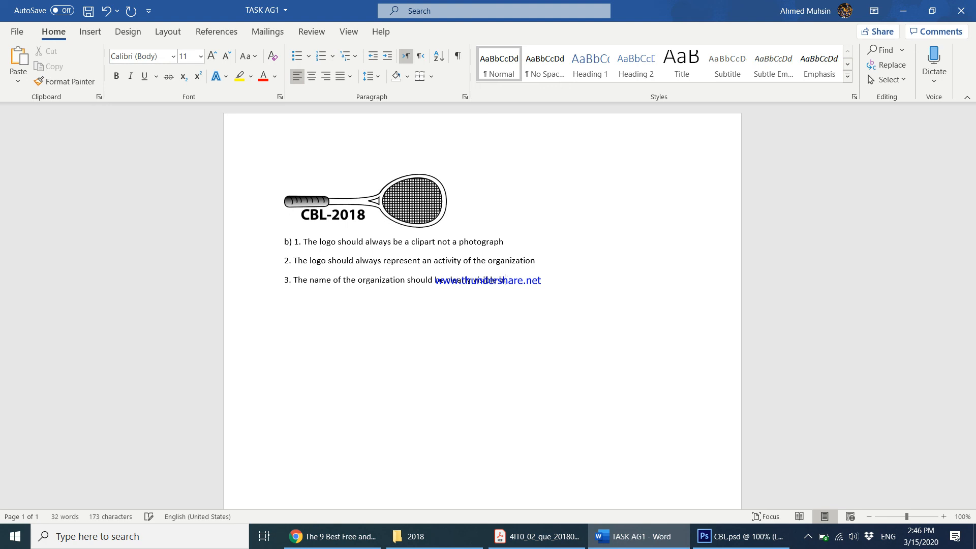
{"action": "type", "text": "the logo"}
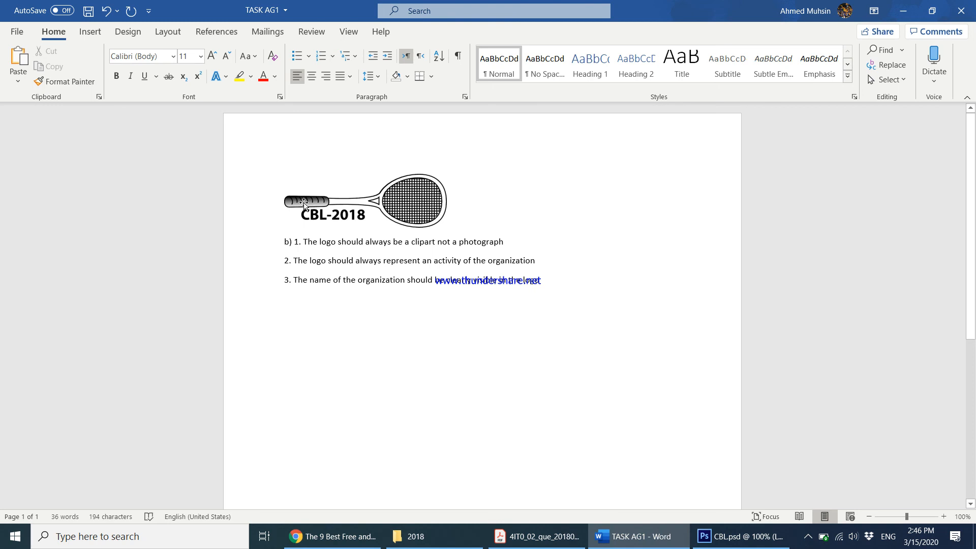
{"action": "left_click", "coordinate": [536, 535]}
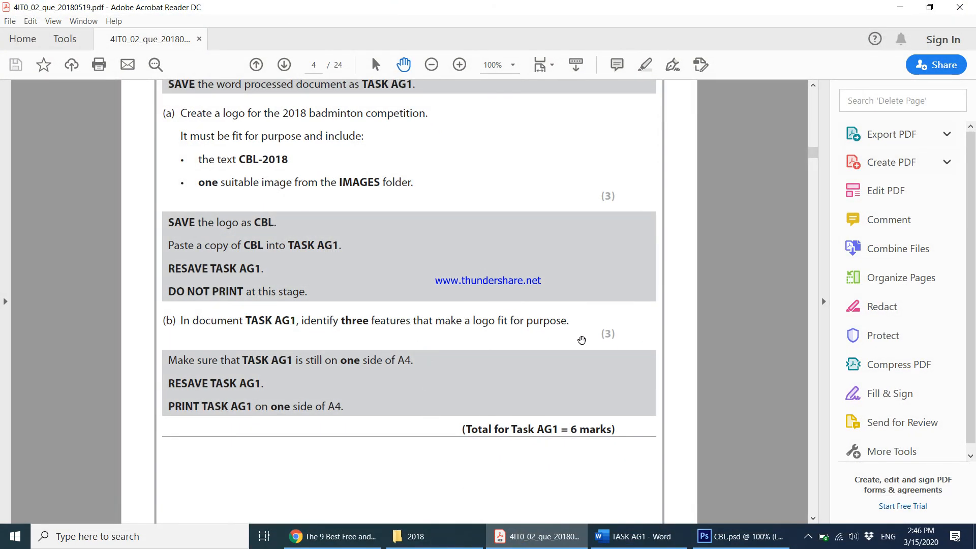
{"action": "mouse_move", "coordinate": [741, 221]}
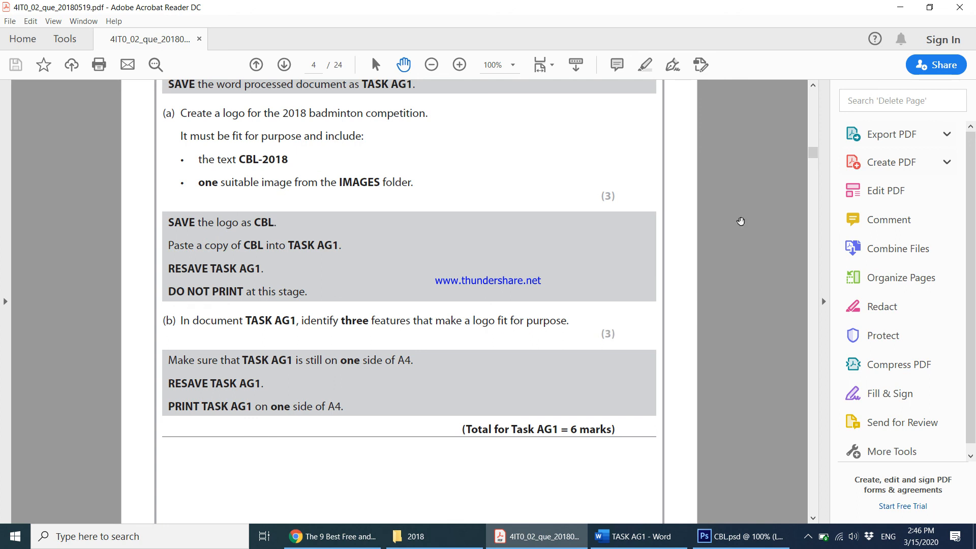
Deselect the logo in TASK AG1, then scroll the question paper to Task AG2
{"action": "left_click", "coordinate": [635, 536]}
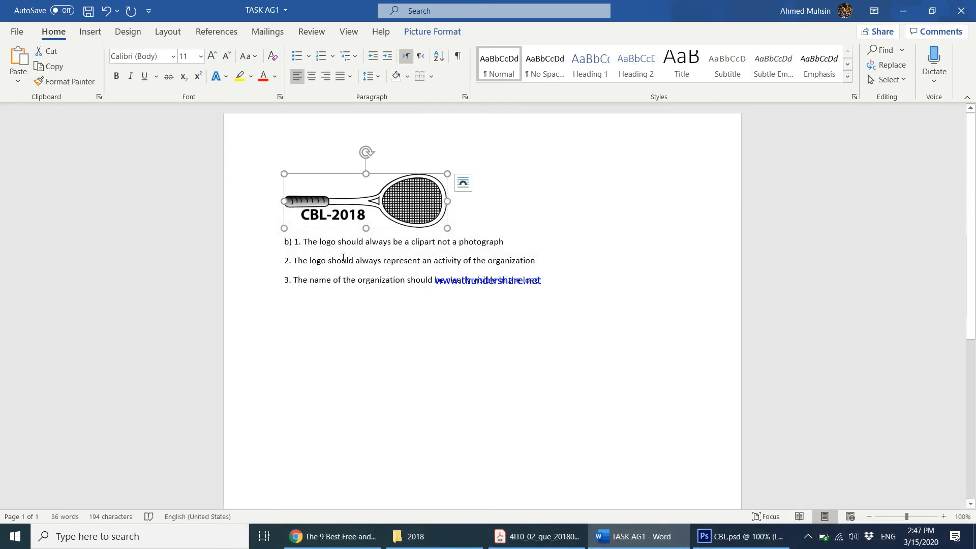
{"action": "left_click", "coordinate": [563, 374]}
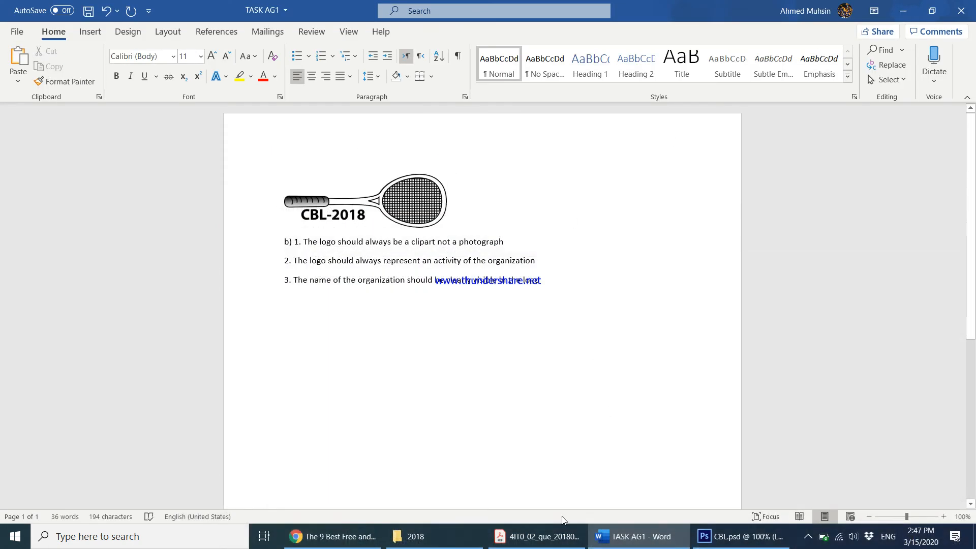
{"action": "left_click", "coordinate": [537, 536]}
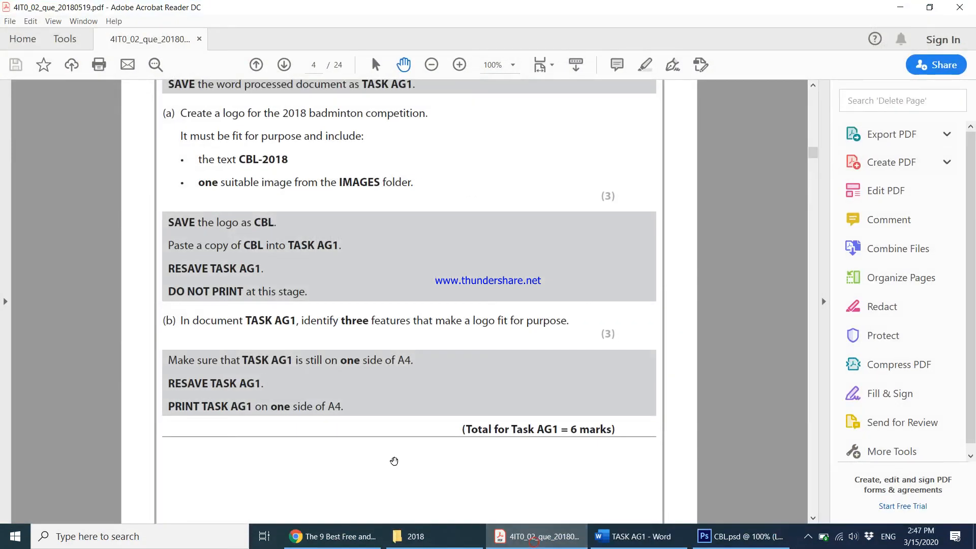
{"action": "mouse_move", "coordinate": [363, 375]}
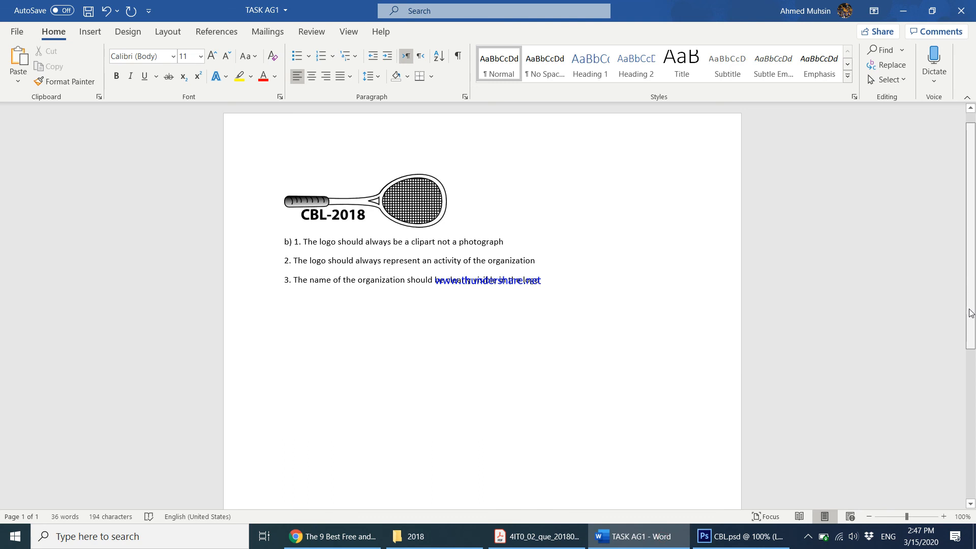
{"action": "scroll", "scroll_direction": "down", "scroll_amount": 3}
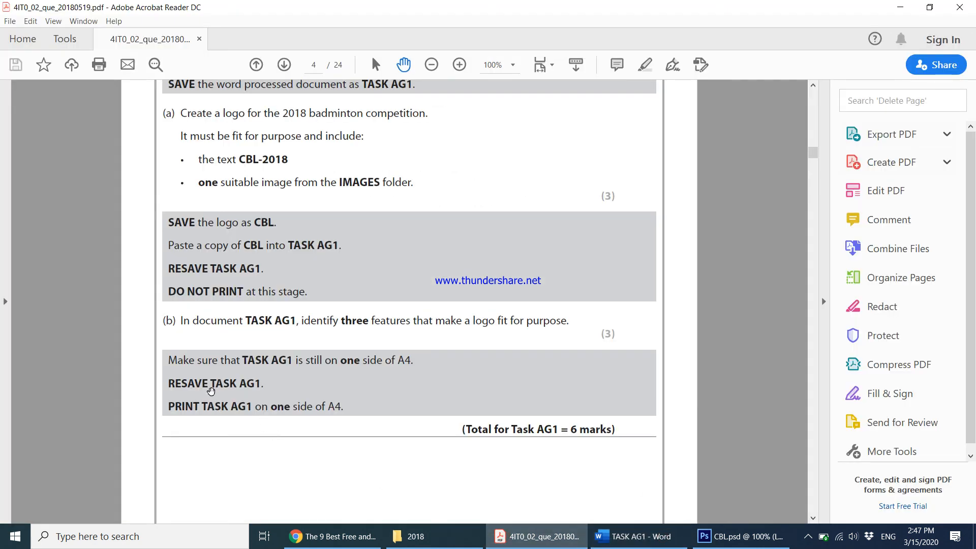
{"action": "scroll", "scroll_direction": "down", "scroll_amount": 3}
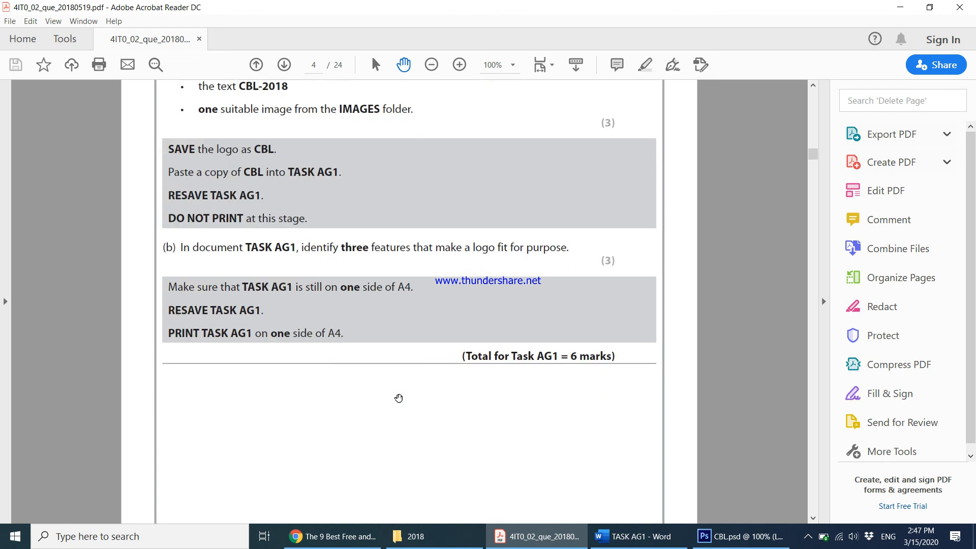
{"action": "scroll", "scroll_direction": "down", "scroll_amount": 3}
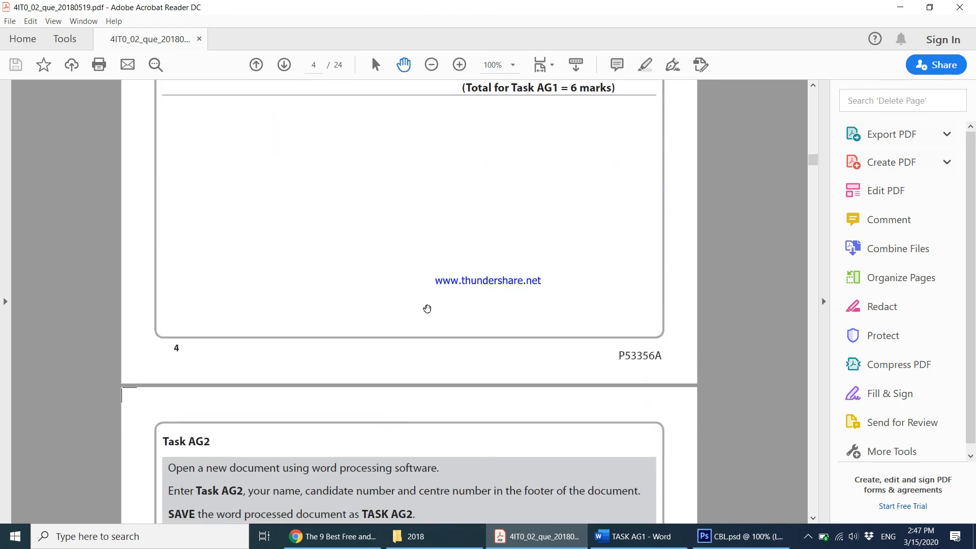